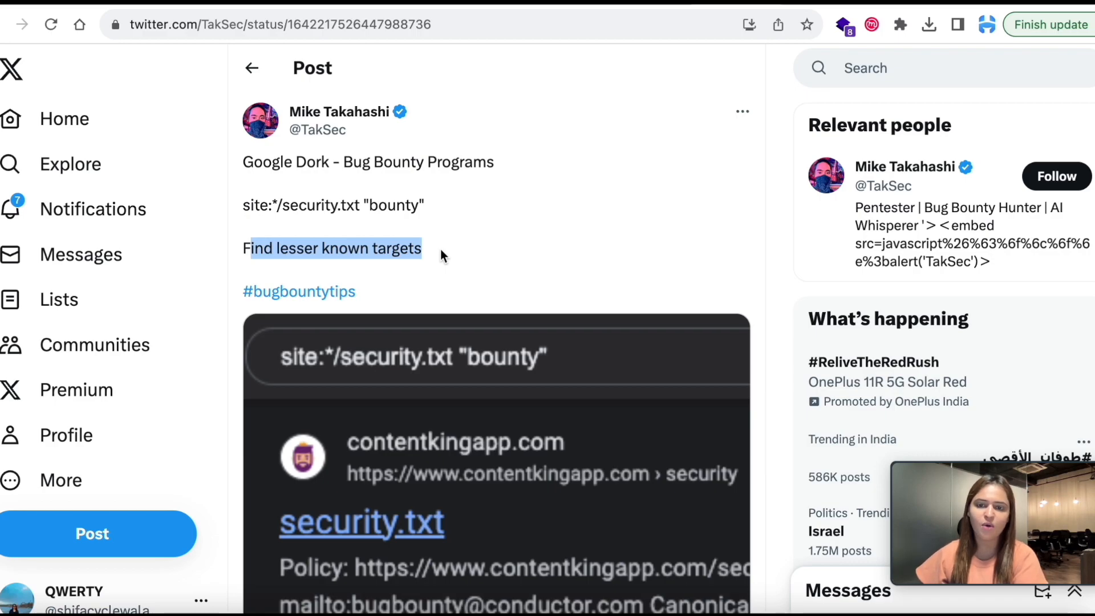
Step: Scroll through the replies under the TakSec security.txt dork post
{"action": "scroll", "scroll_direction": "down", "scroll_amount": 3}
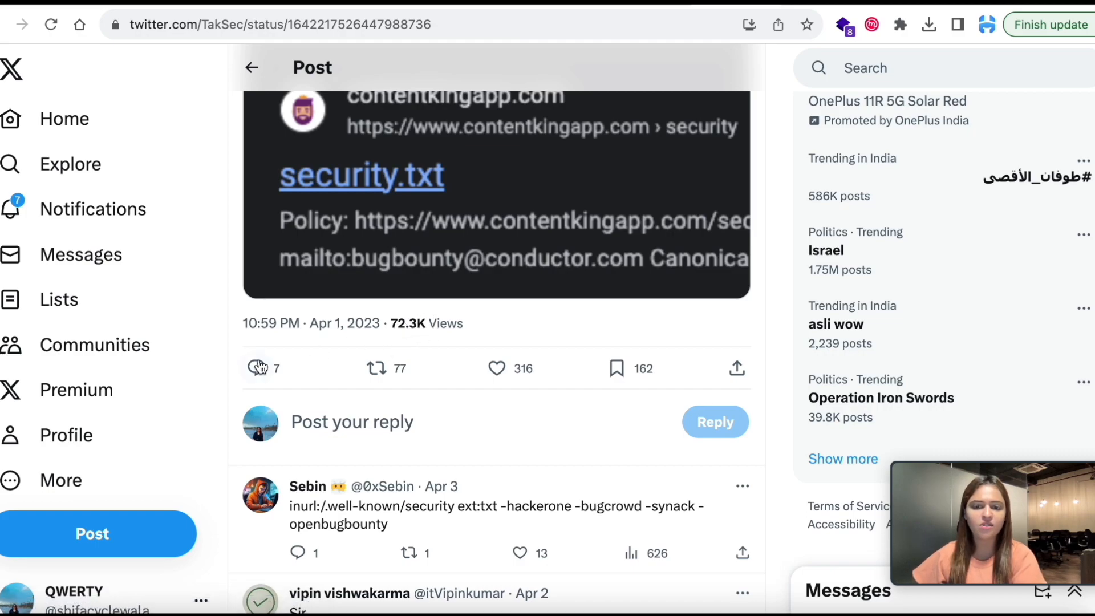
{"action": "mouse_move", "coordinate": [530, 291]}
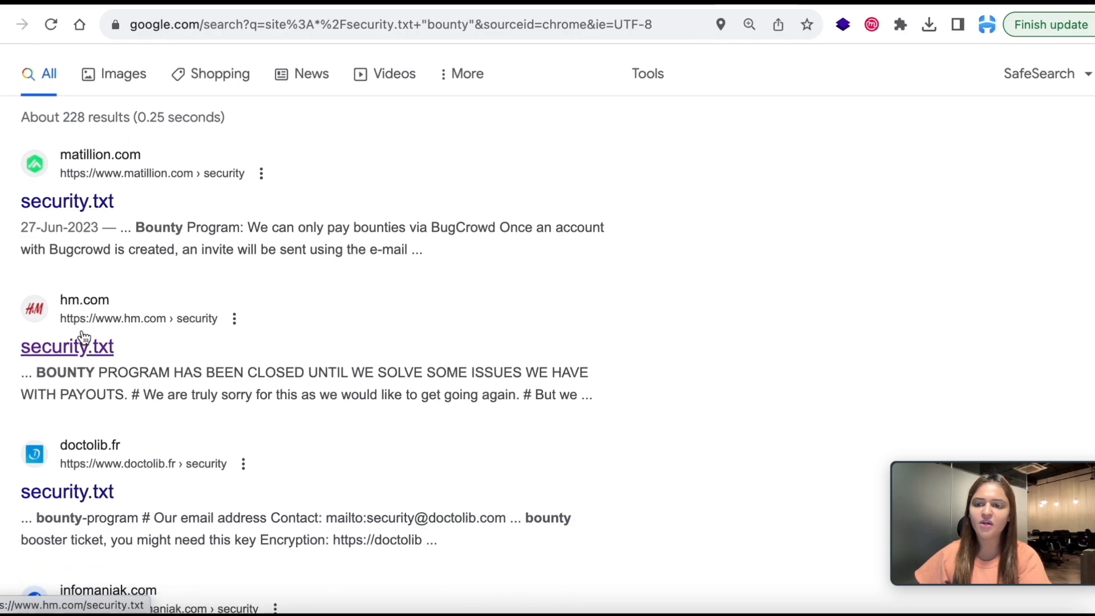
Step: View the hm.com and matillion.com security.txt results, highlighting their contact details
{"action": "left_click", "coordinate": [66, 347]}
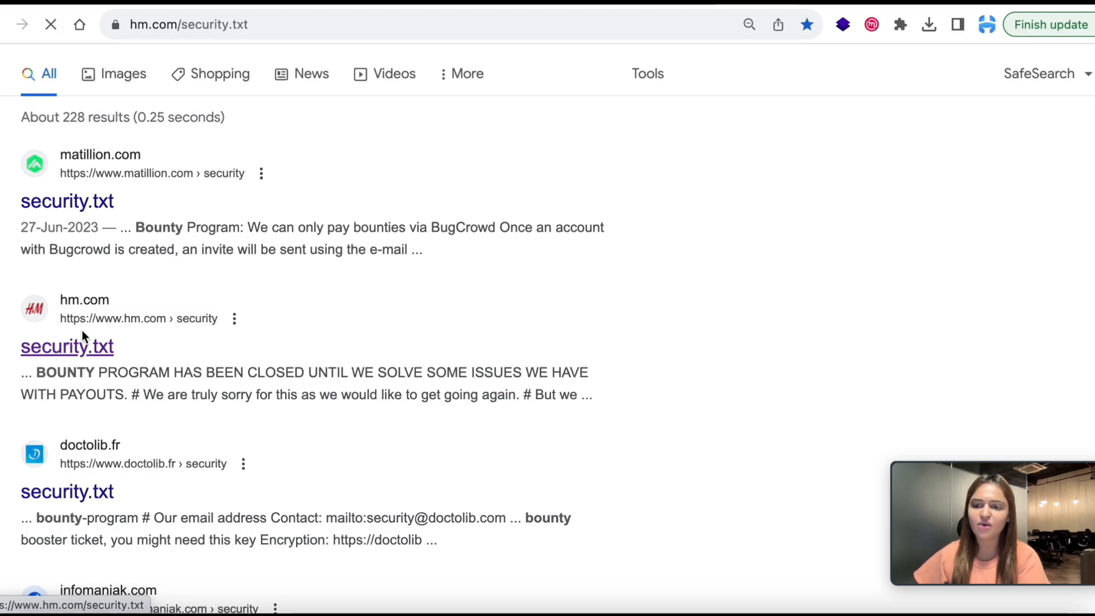
{"action": "left_click", "coordinate": [66, 346]}
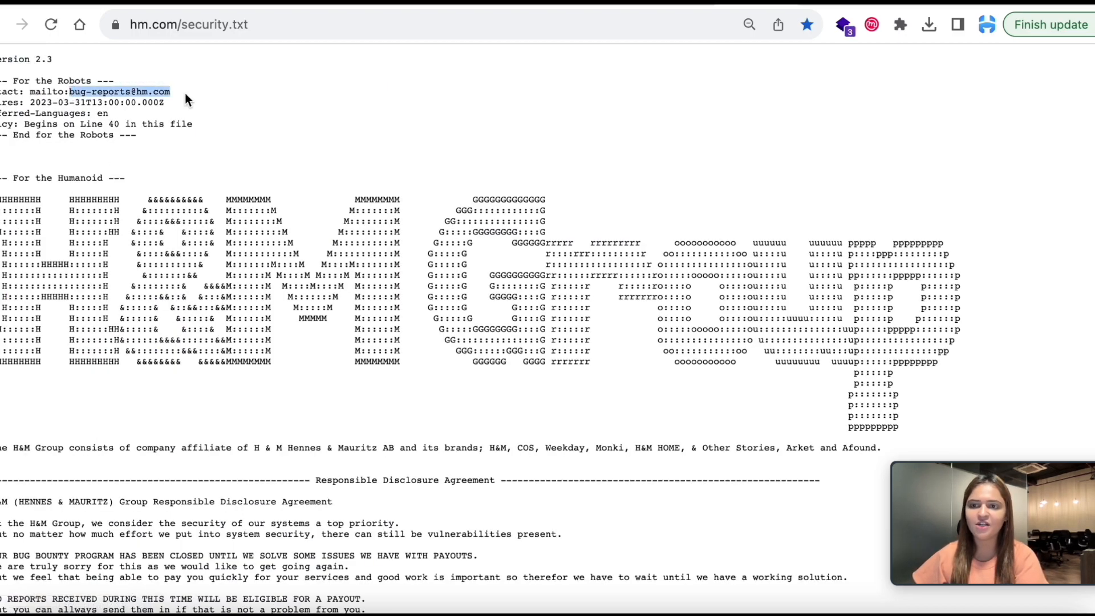
{"action": "scroll", "scroll_direction": "down", "scroll_amount": 3}
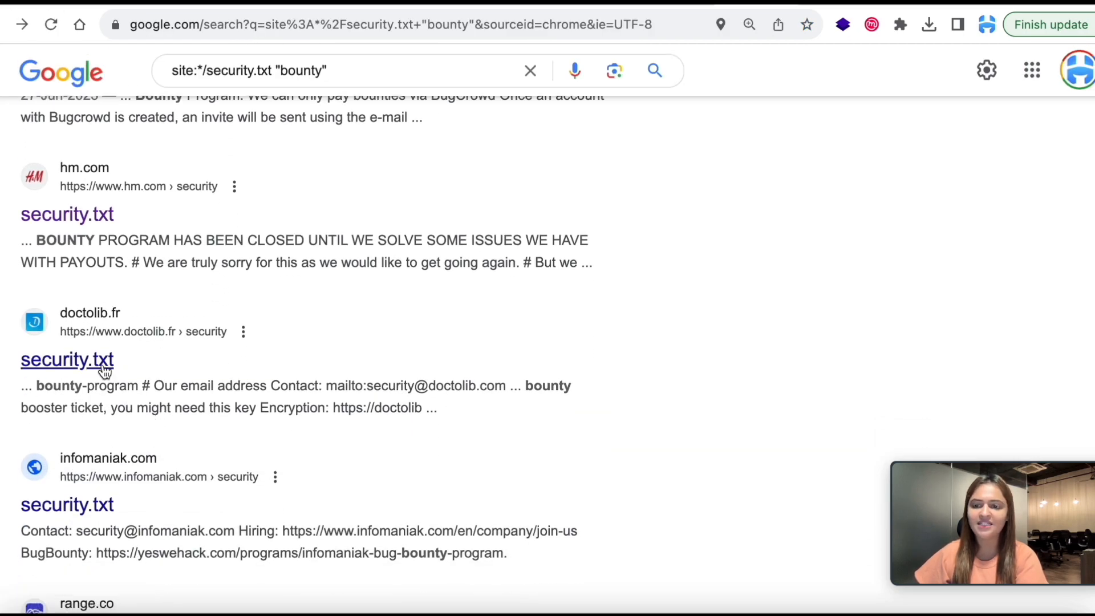
{"action": "left_click", "coordinate": [67, 359]}
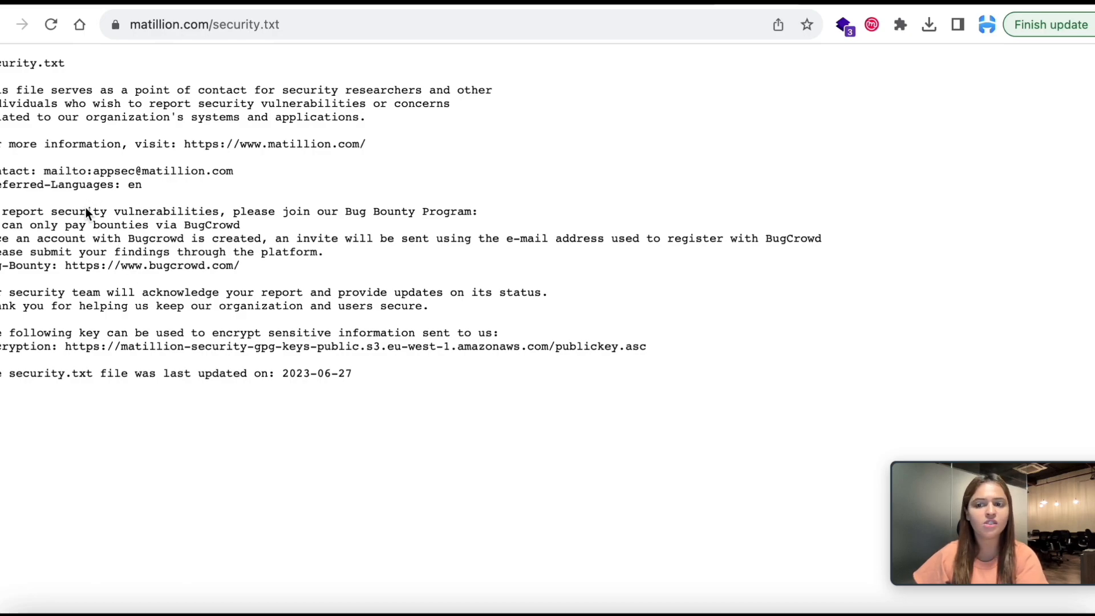
{"action": "left_click_drag", "start_coordinate": [61, 266], "coordinate": [238, 266]}
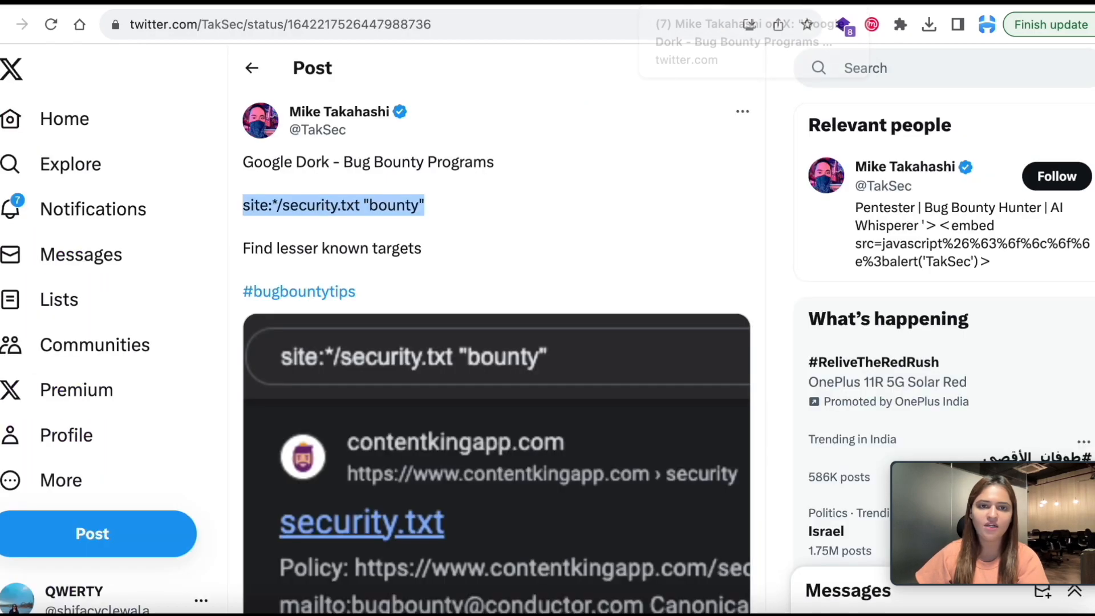
Step: View the HackerGautam quote post's three-step Alexa Top 1 million list and its replies
{"action": "left_click", "coordinate": [251, 67]}
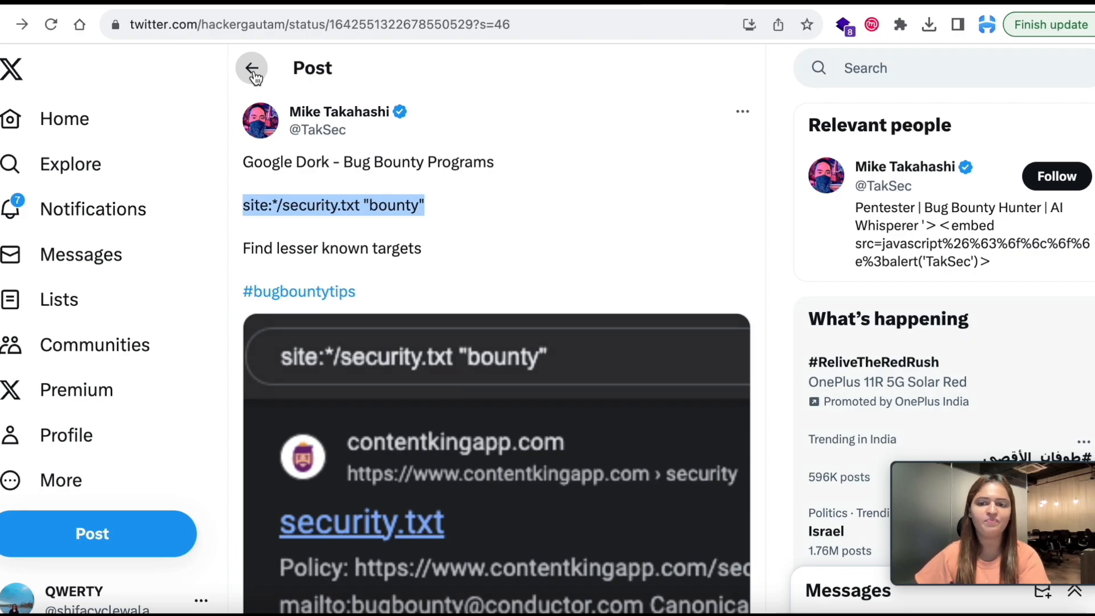
{"action": "left_click", "coordinate": [251, 67]}
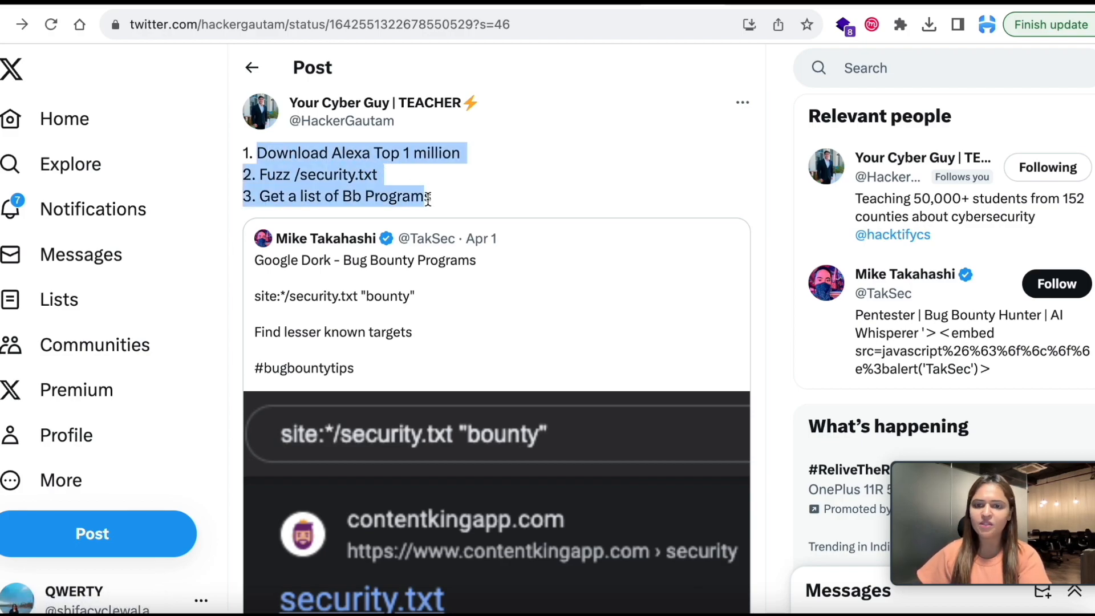
{"action": "scroll", "scroll_direction": "down", "scroll_amount": 3}
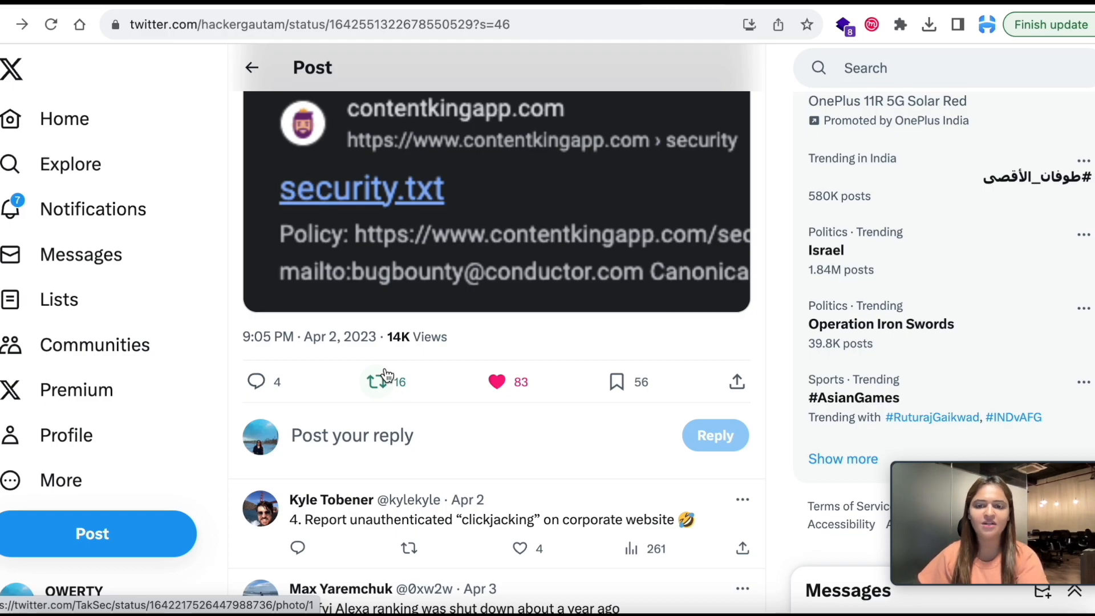
{"action": "mouse_move", "coordinate": [431, 363]}
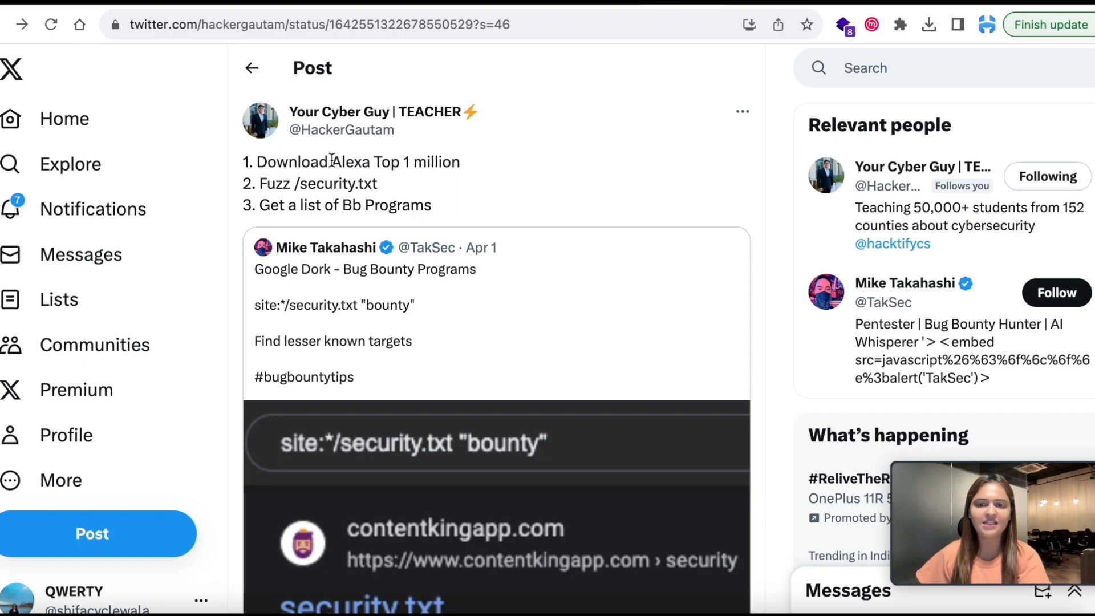
Step: Search Google for 'Alexa Top 1 million', reach the Kaggle dataset and check Downloads for the archive
{"action": "right_click", "coordinate": [394, 161]}
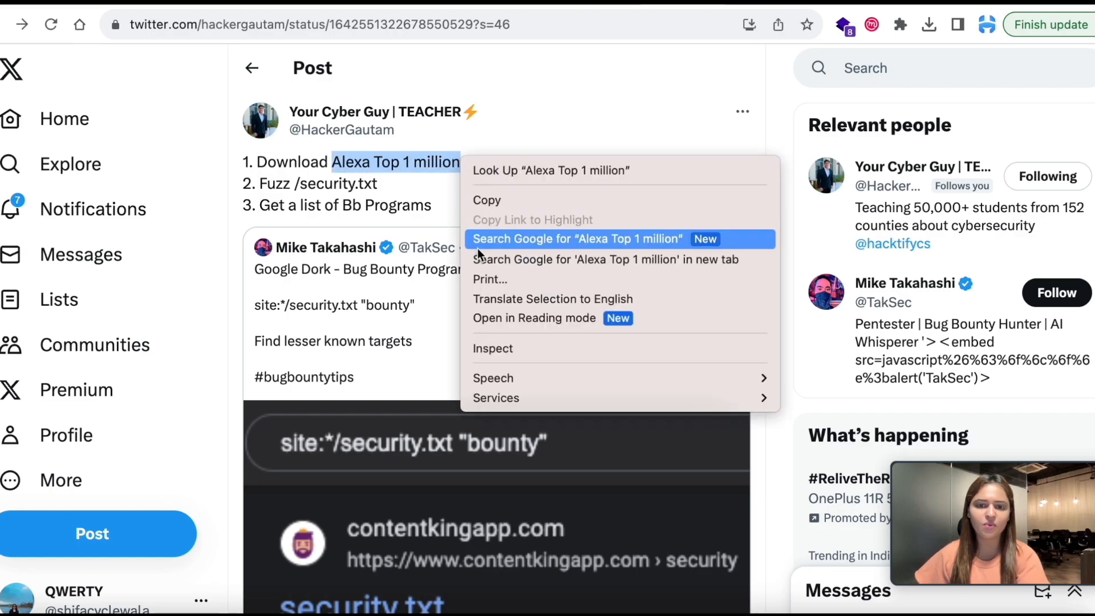
{"action": "left_click", "coordinate": [576, 238]}
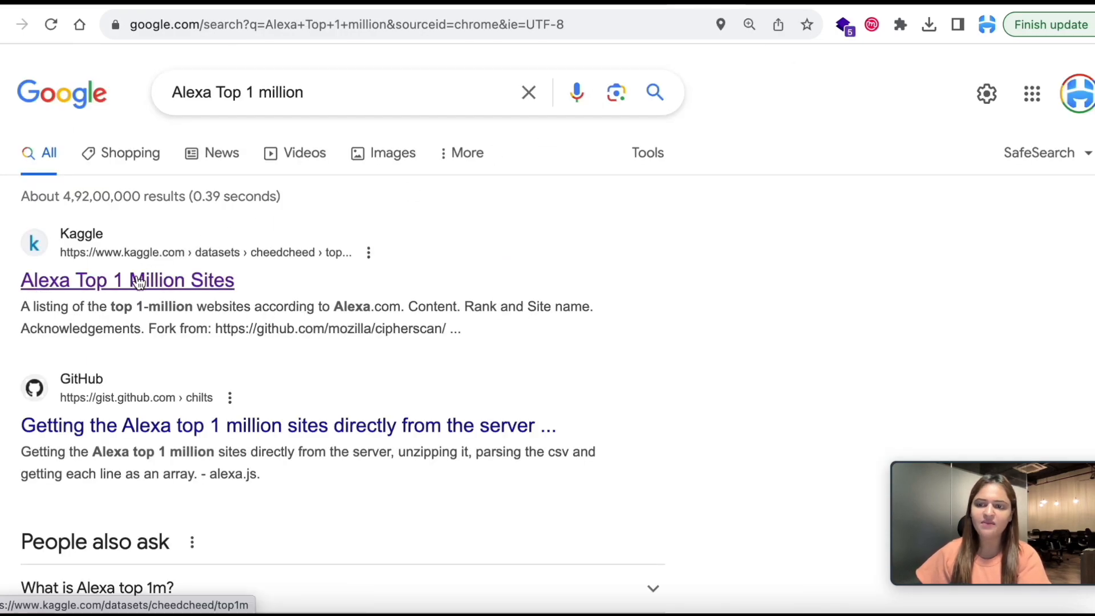
{"action": "left_click", "coordinate": [127, 280]}
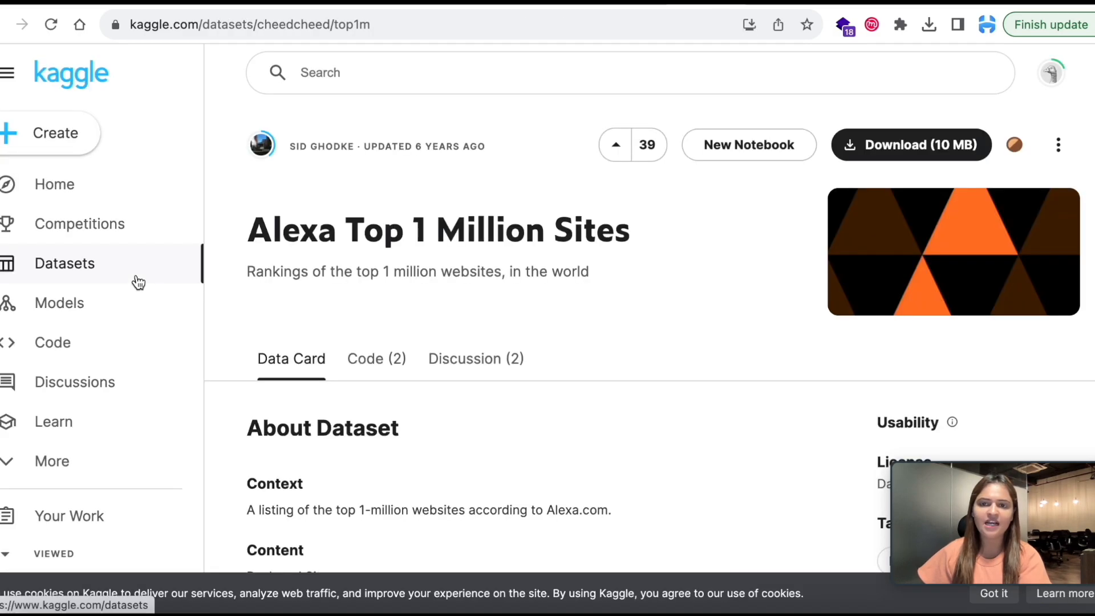
{"action": "left_click", "coordinate": [910, 145]}
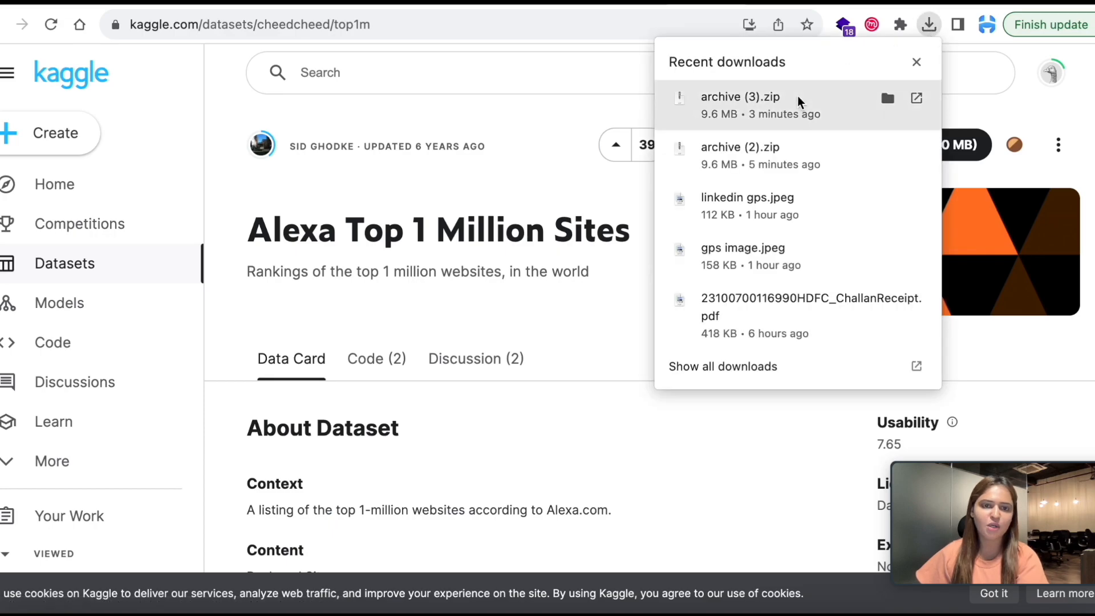
{"action": "mouse_move", "coordinate": [754, 124]}
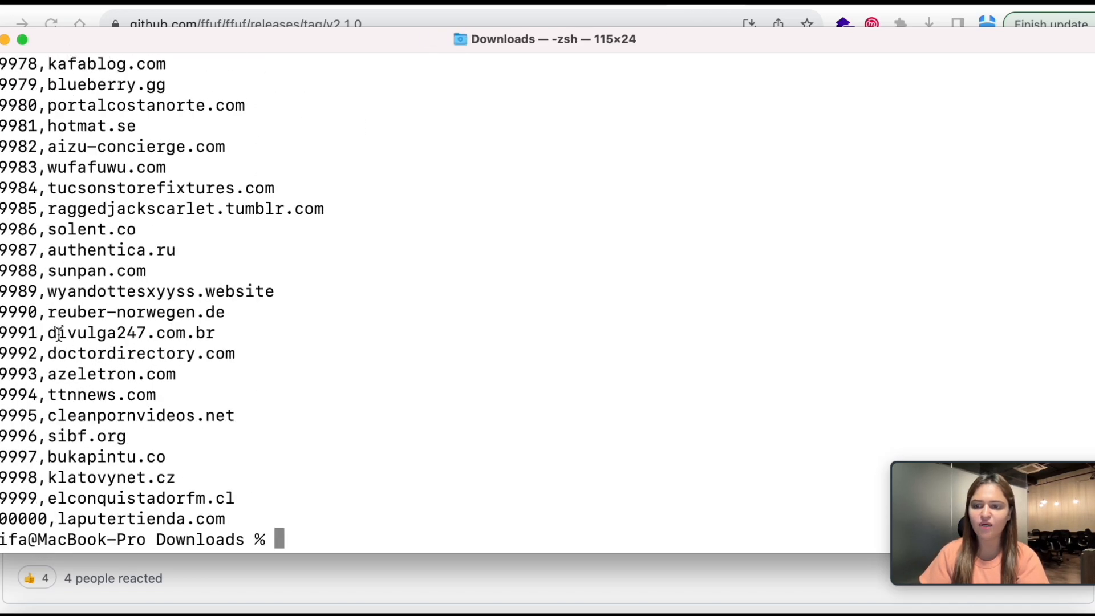
Step: Inspect the top-1m.csv rank numbers and the bare domain names printed by the sed/awk pipeline
{"action": "double_click", "coordinate": [21, 272]}
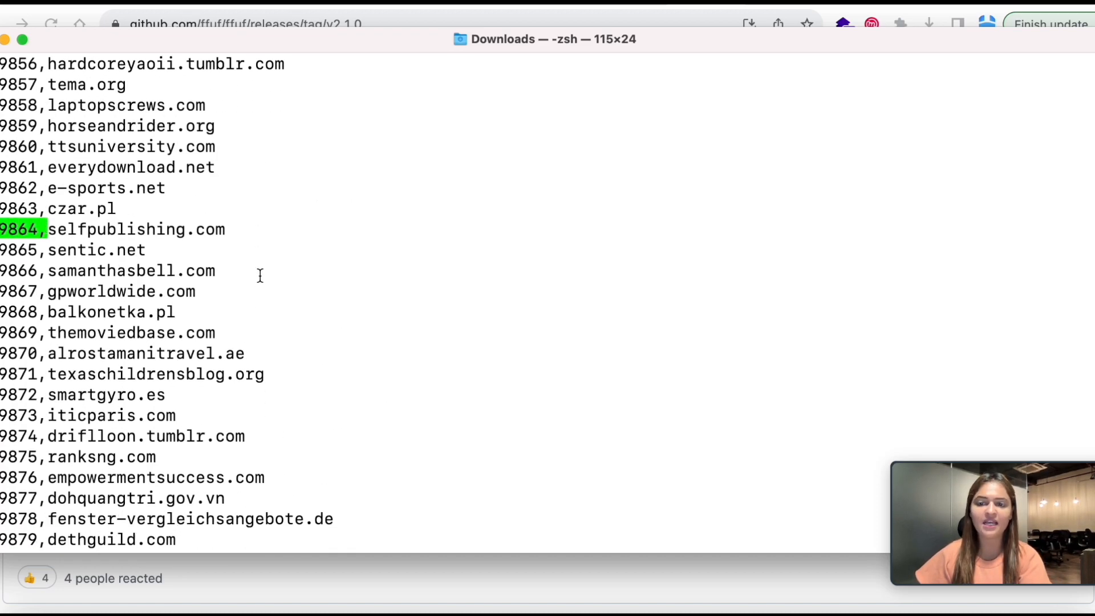
{"action": "scroll", "scroll_direction": "down", "scroll_amount": 3}
{"action": "type", "text": "head top-1m.csv | sed 's/,/ /g' | awk '{print $2}'"}
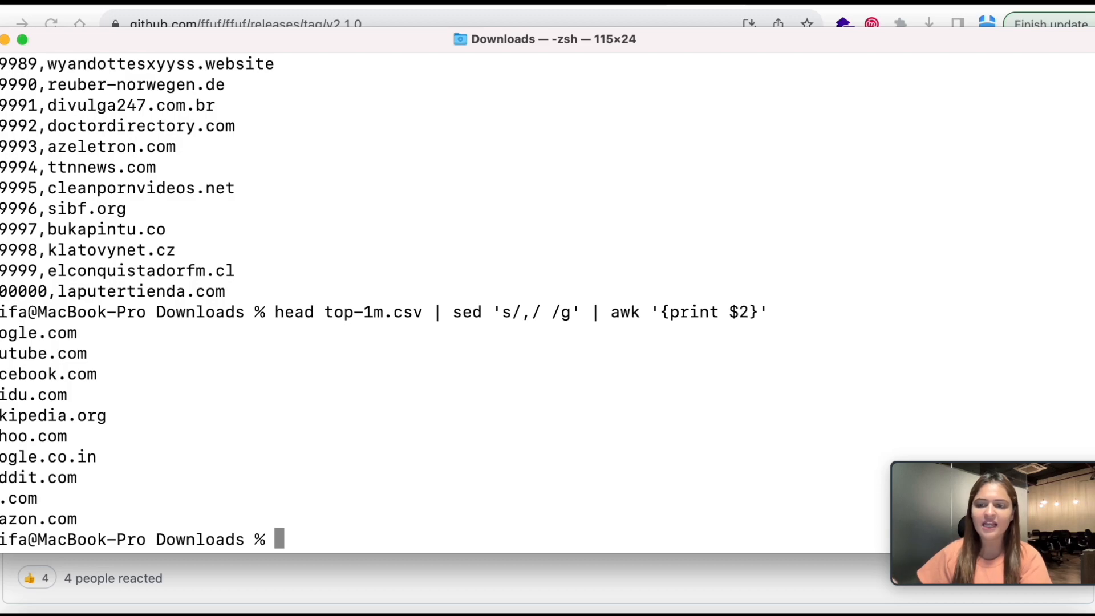
{"action": "left_click_drag", "start_coordinate": [76, 332], "coordinate": [77, 518]}
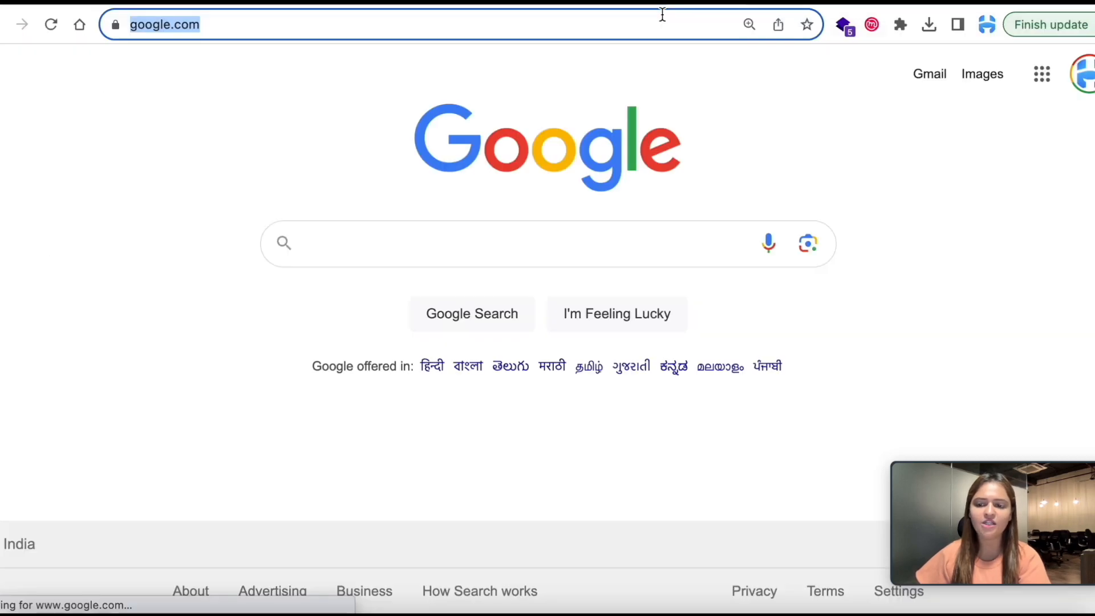
Step: Reach the projectdiscovery/httpx GitHub repository and scroll to its Releases
{"action": "type", "text": "https://hm.com/security.txt"}
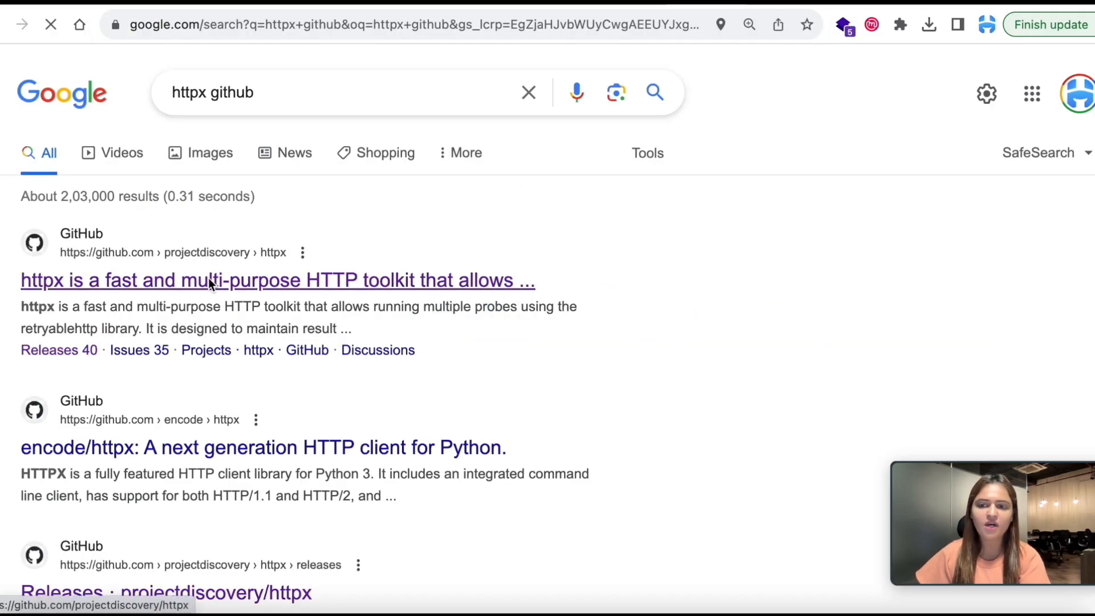
{"action": "left_click", "coordinate": [277, 281]}
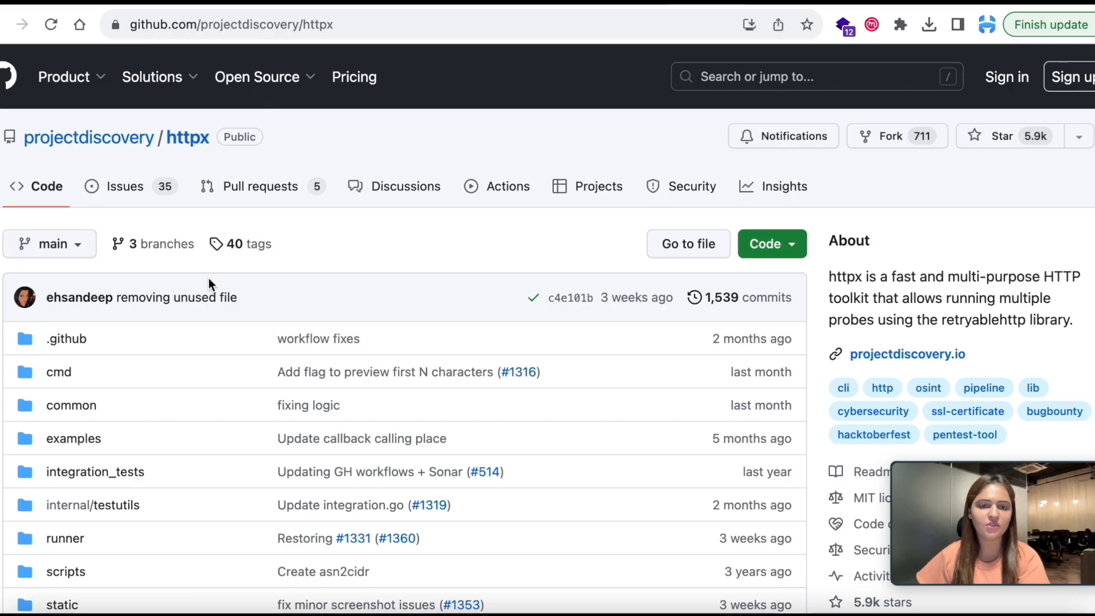
{"action": "mouse_move", "coordinate": [203, 342]}
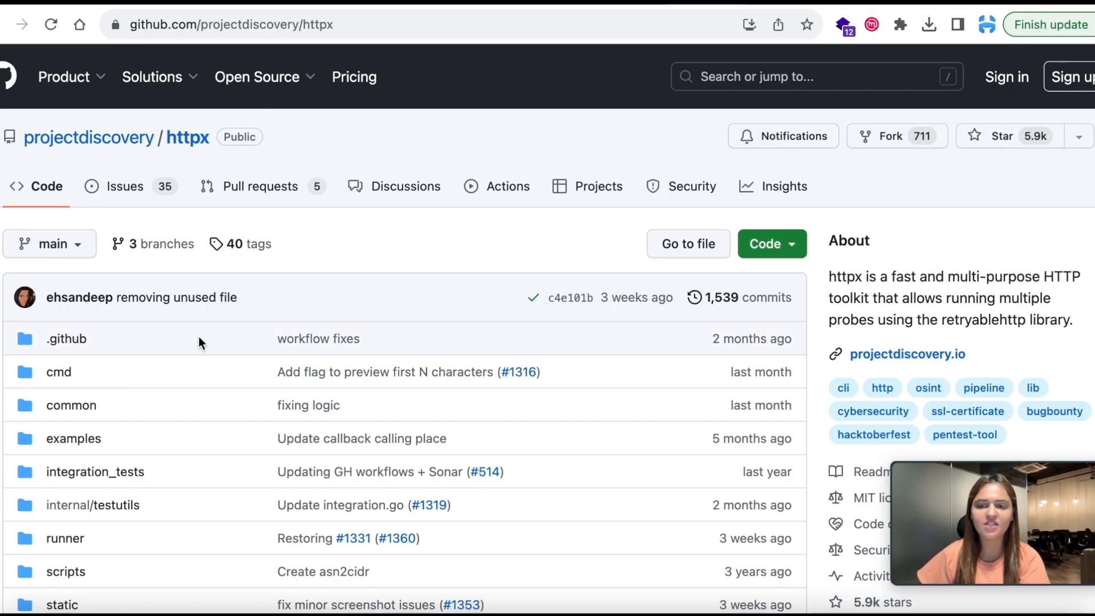
{"action": "mouse_move", "coordinate": [554, 465]}
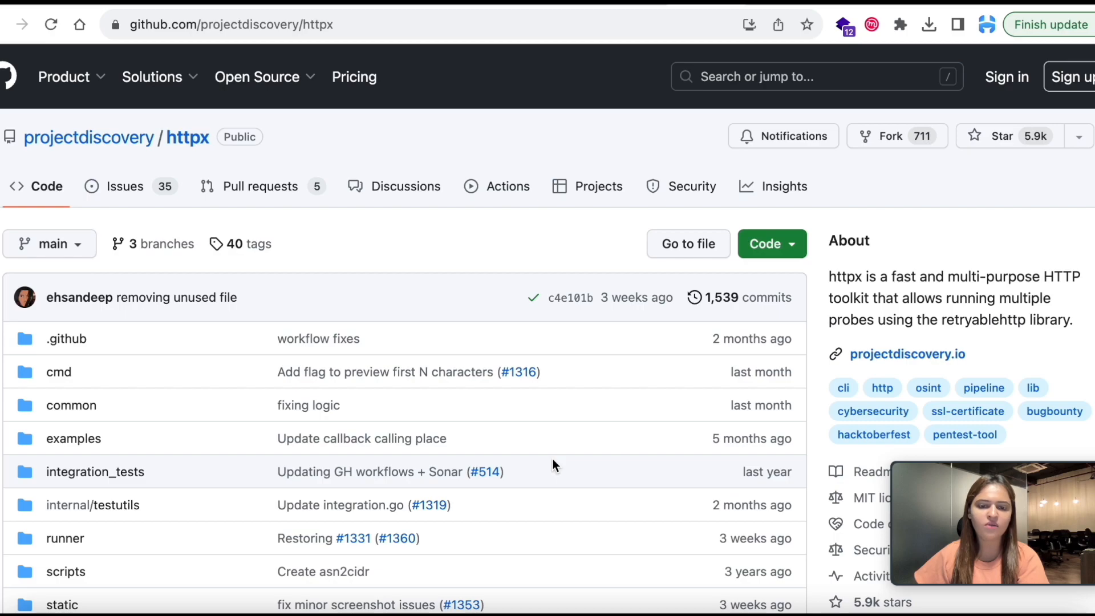
{"action": "scroll", "scroll_direction": "down", "scroll_amount": 3}
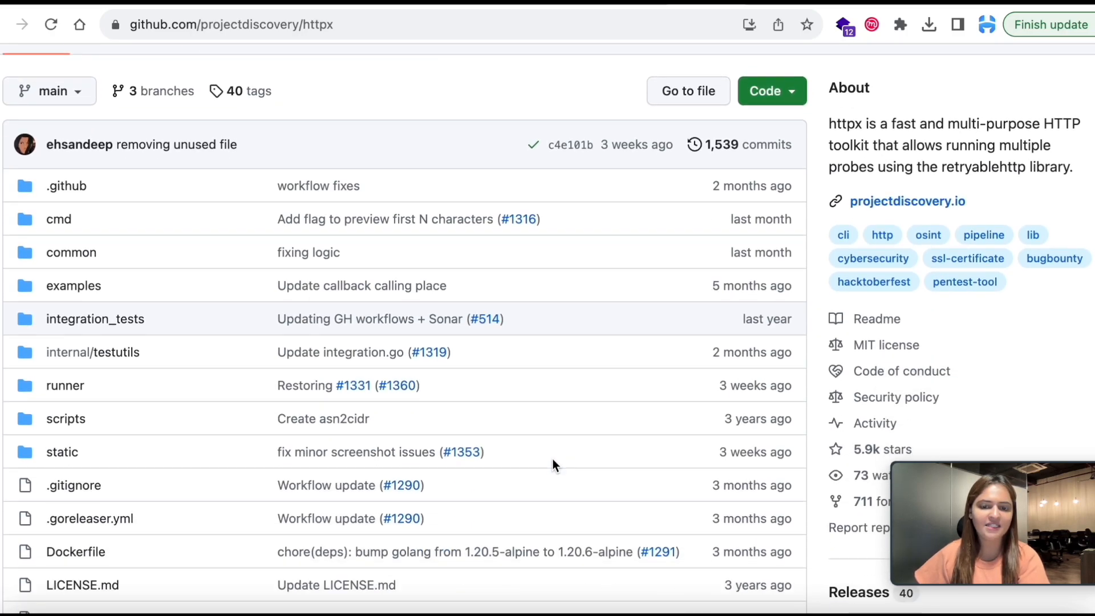
{"action": "scroll", "scroll_direction": "down", "scroll_amount": 3}
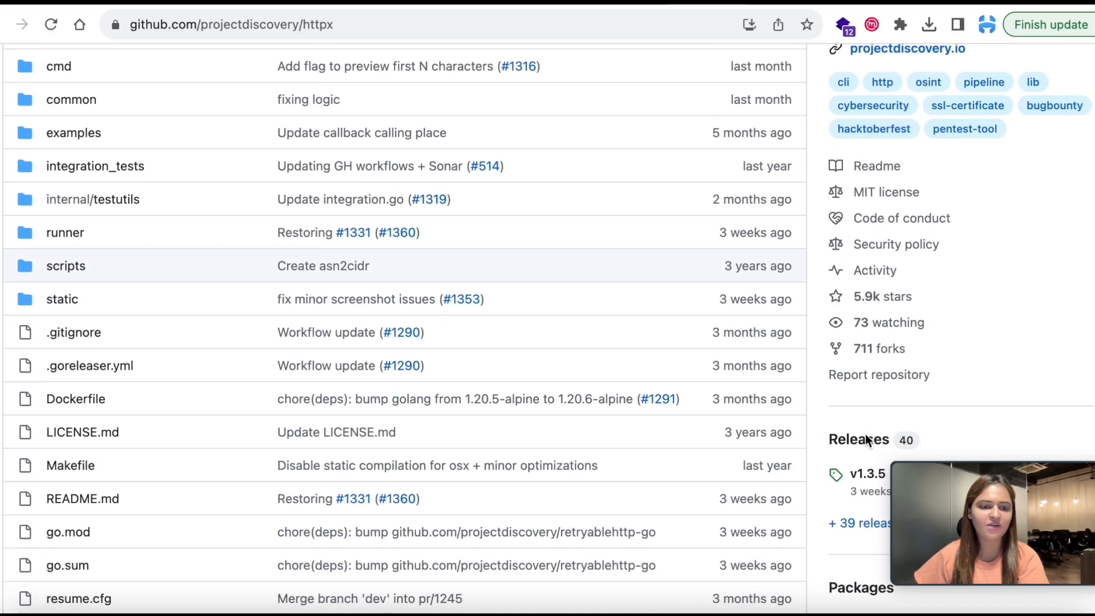
Step: View the httpx v1.3.5 release page down to its Linux, macOS and Windows assets
{"action": "left_click", "coordinate": [865, 475]}
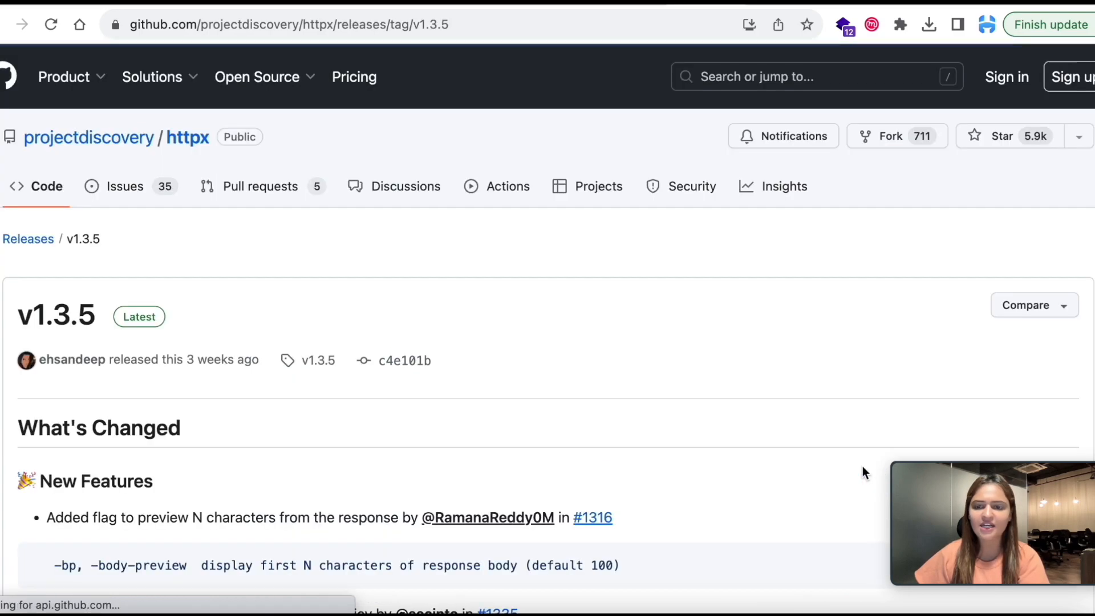
{"action": "scroll", "scroll_direction": "down", "scroll_amount": 3}
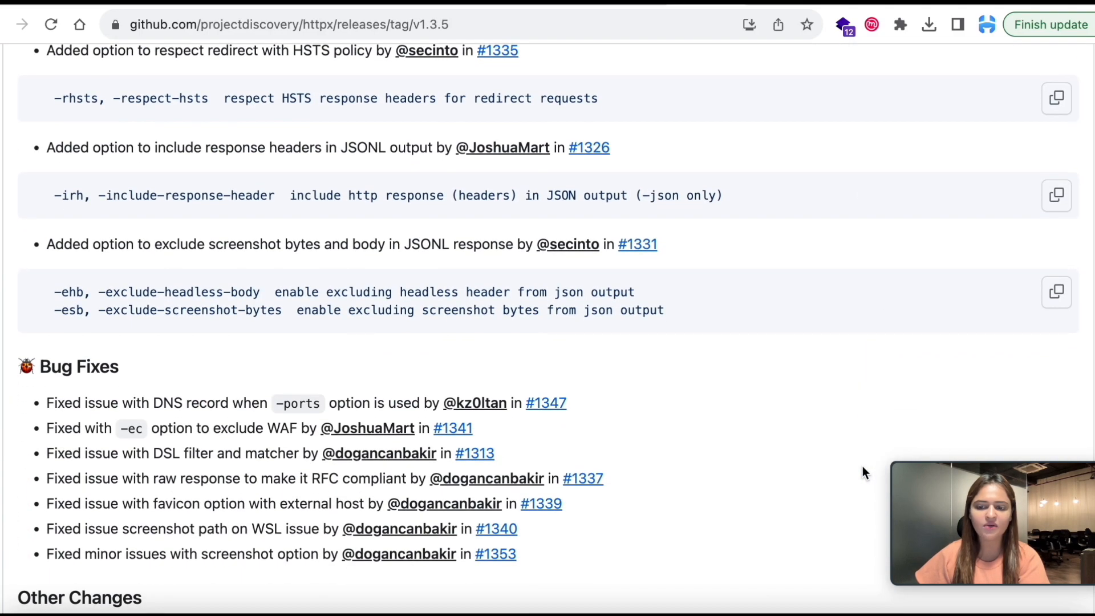
{"action": "scroll", "scroll_direction": "down", "scroll_amount": 3}
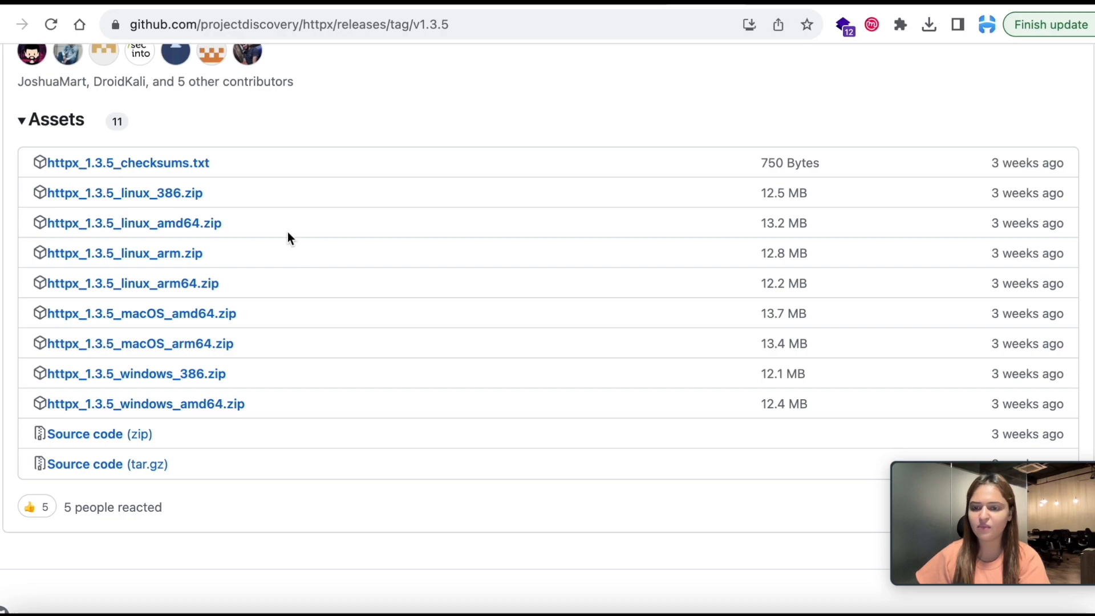
{"action": "mouse_move", "coordinate": [126, 253]}
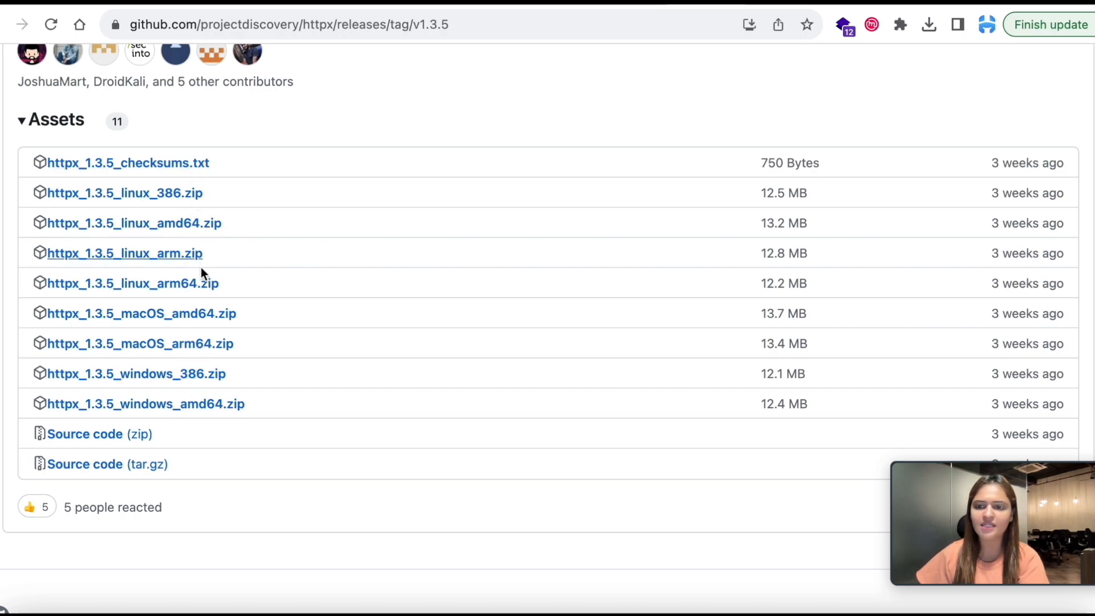
{"action": "scroll", "scroll_direction": "down", "scroll_amount": 3}
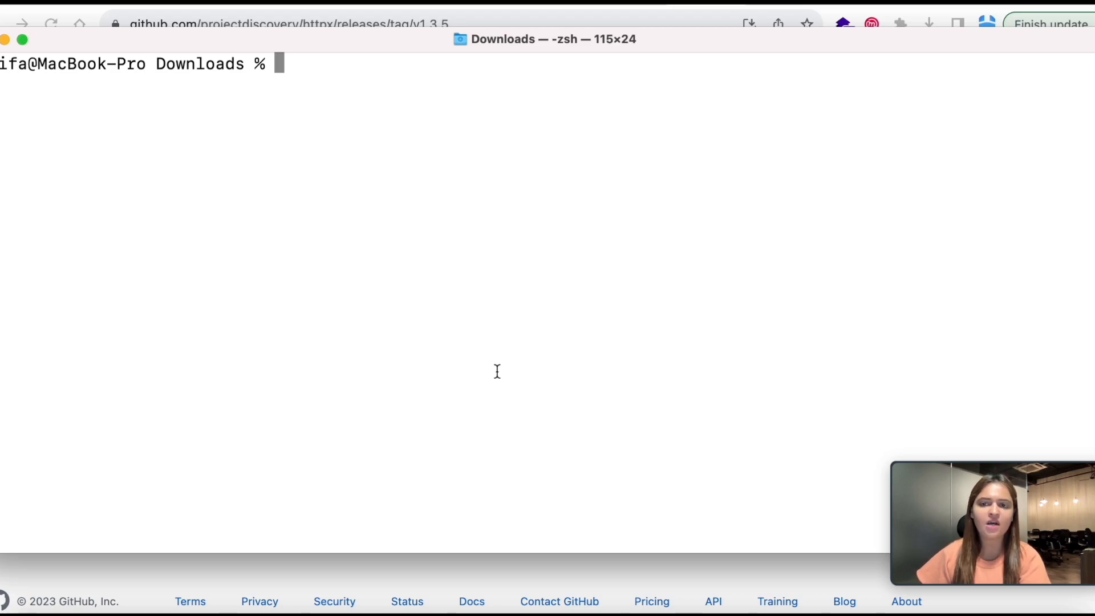
Step: Run httpx to confirm v1.2.3 is installed, then erase a partly typed command
{"action": "type", "text": "http"}
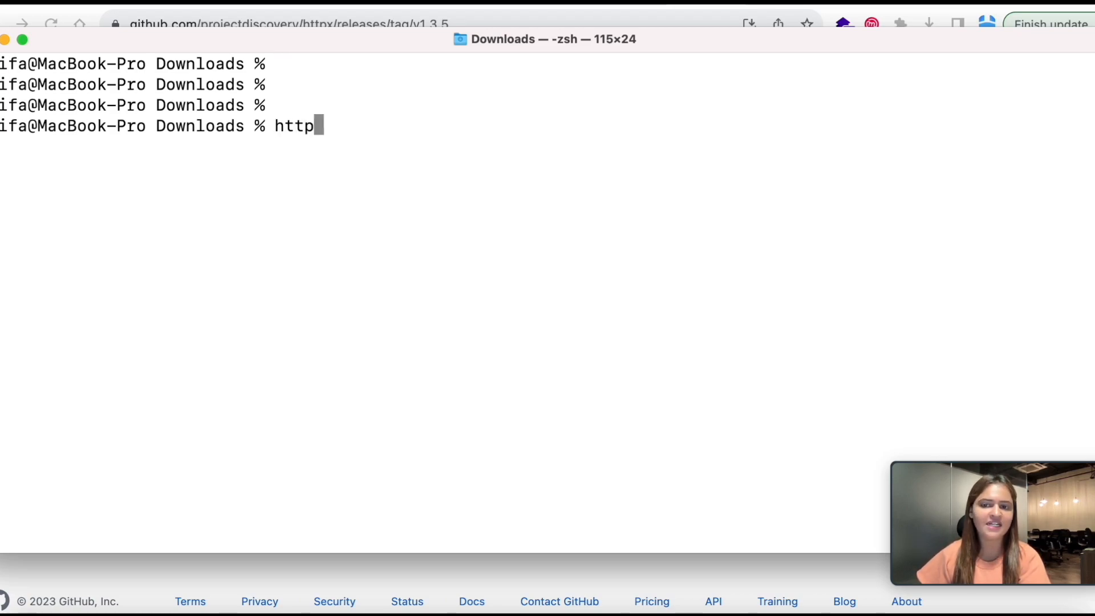
{"action": "type", "text": "x"}
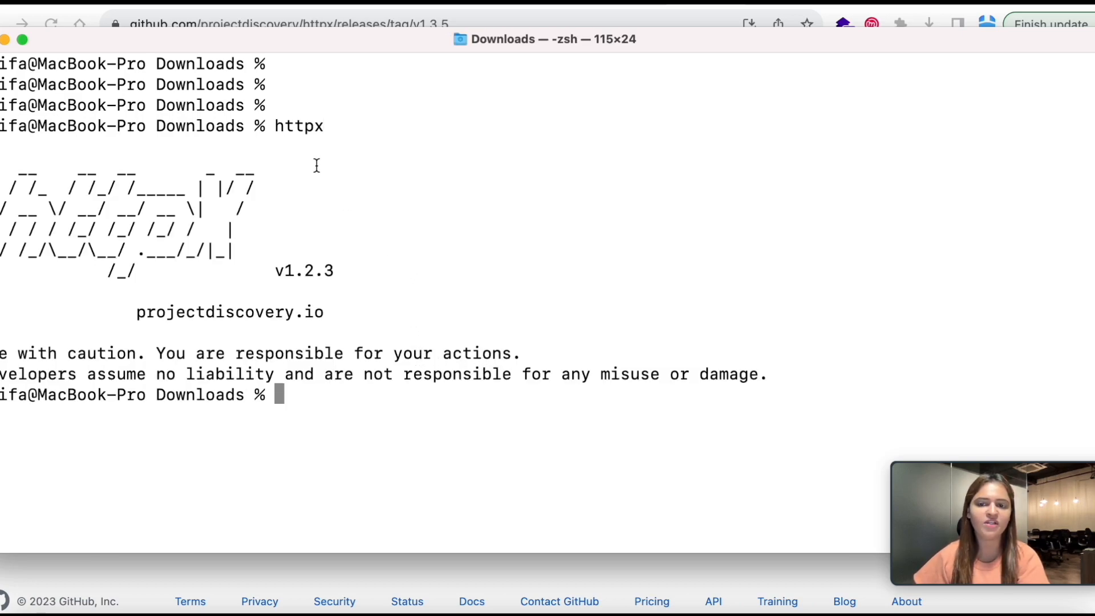
{"action": "double_click", "coordinate": [299, 126]}
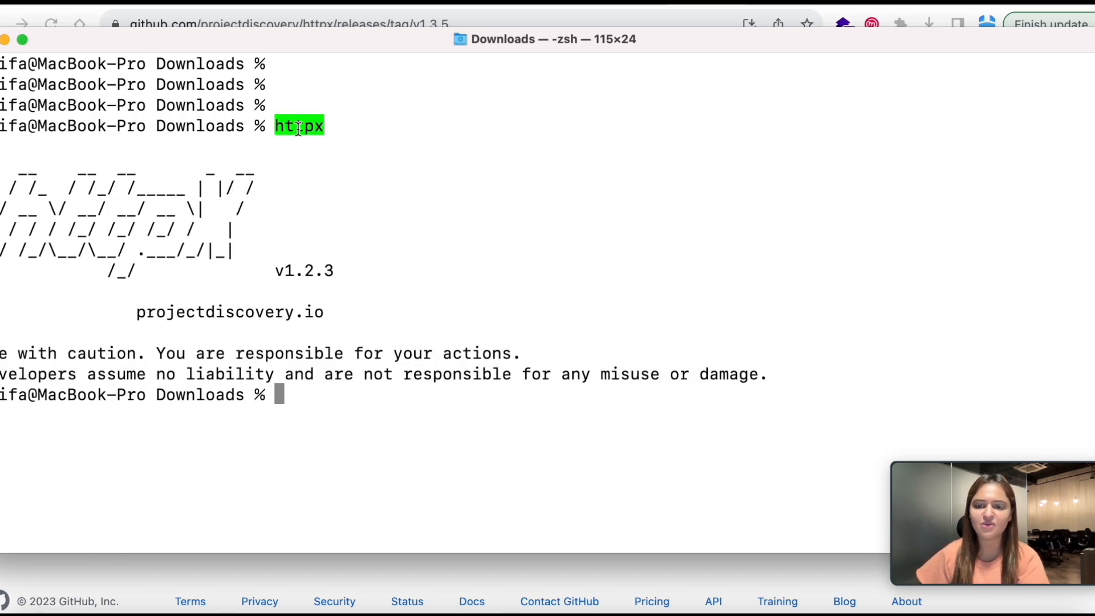
{"action": "type", "text": "htt"}
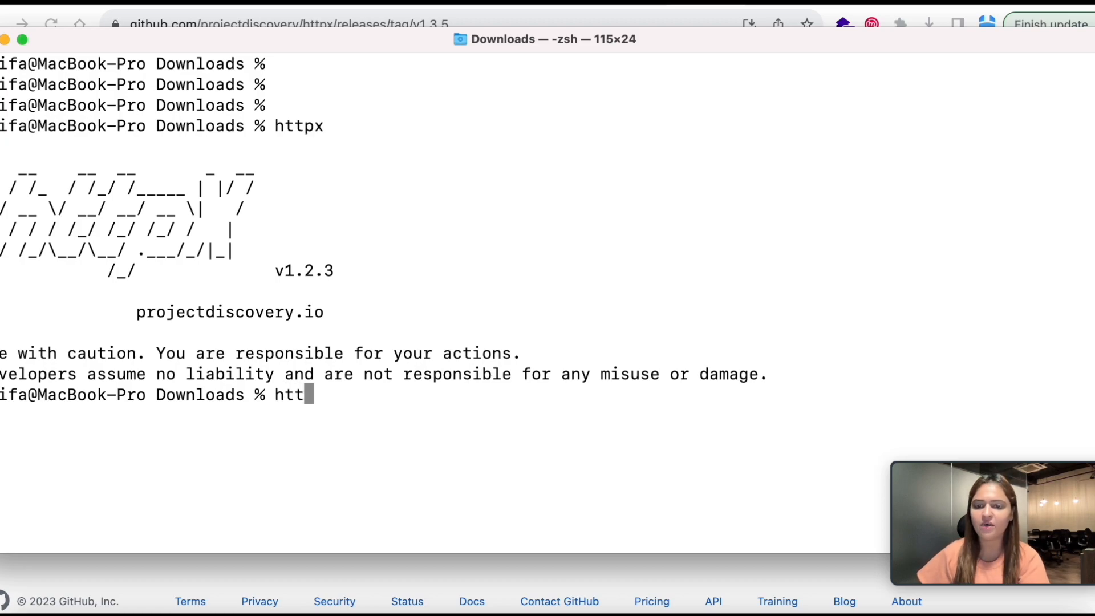
{"action": "key", "text": "Backspace"}
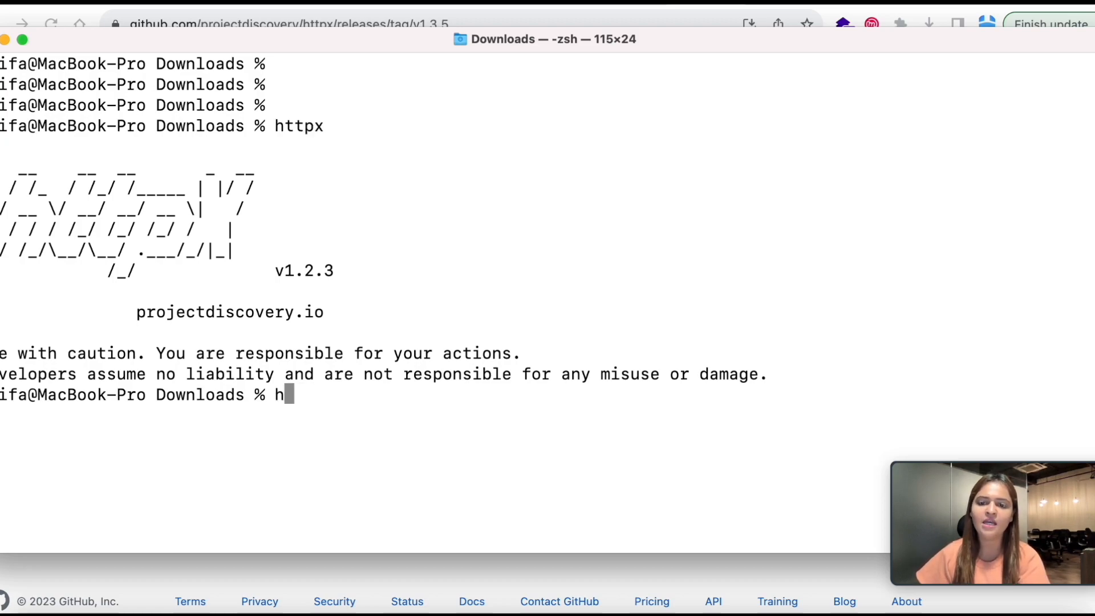
{"action": "key", "text": "backspace"}
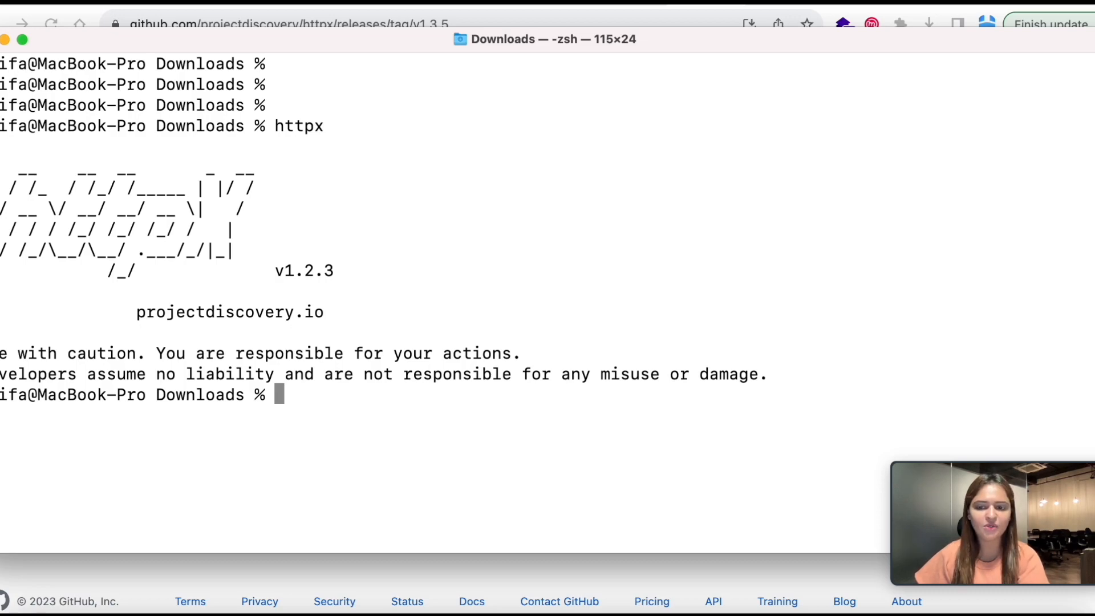
Step: Preview the first domains with head top-1m.csv | sed 's/,/ /g' | awk '{print $2}'
{"action": "type", "text": "head top-1m.csv | sed 's/,/ /g' | awk '{print $2}'"}
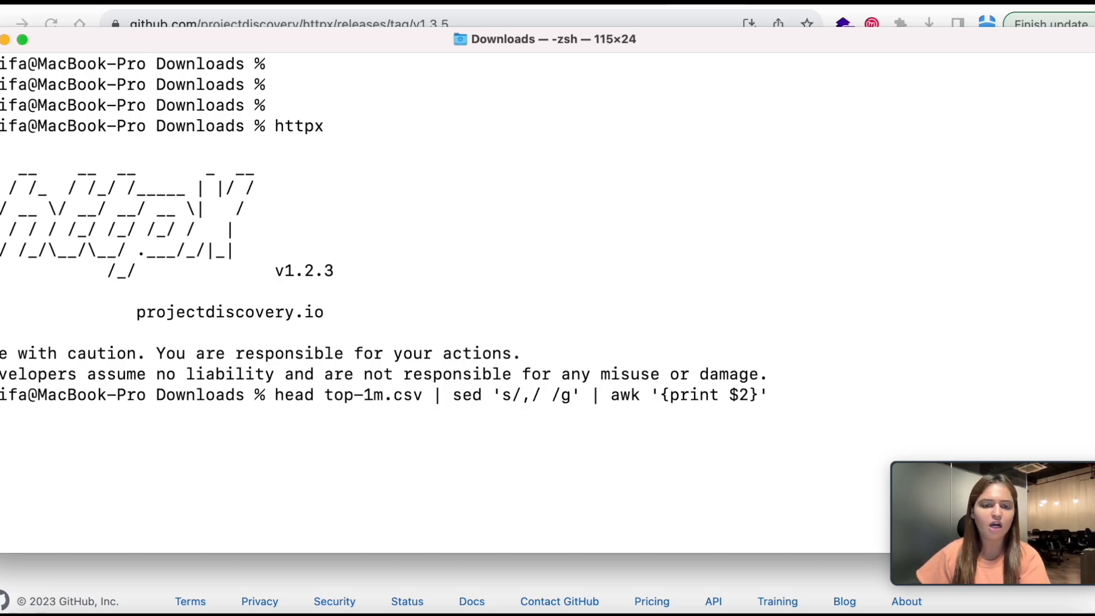
{"action": "key", "text": "Return"}
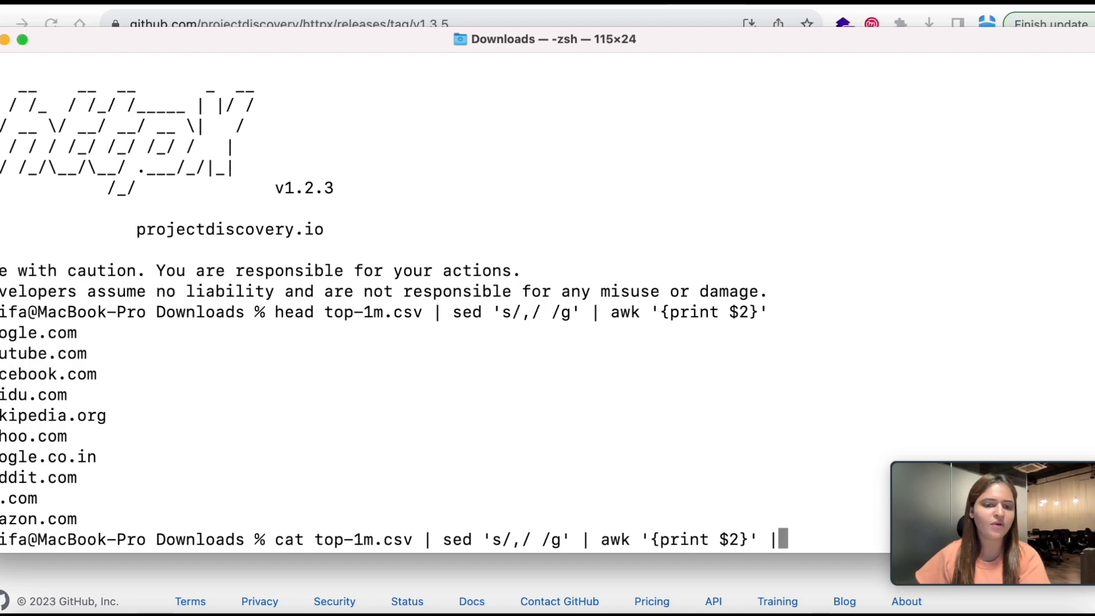
Step: Save the full domain column through tee into top-1m-sorted.txt and clear the screen
{"action": "type", "text": "top-1"}
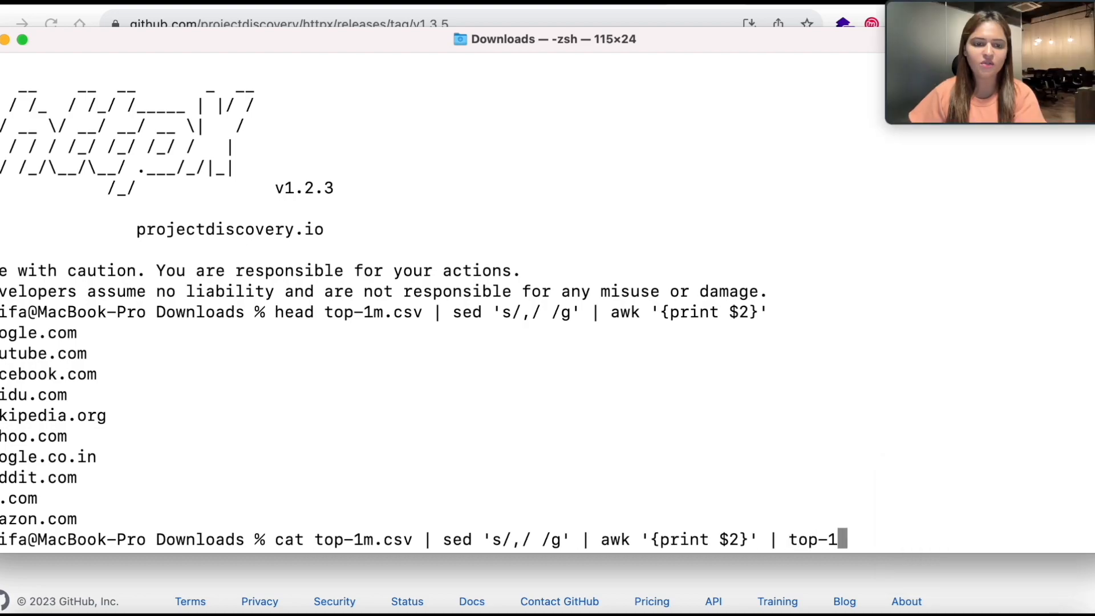
{"action": "type", "text": "-sorte"}
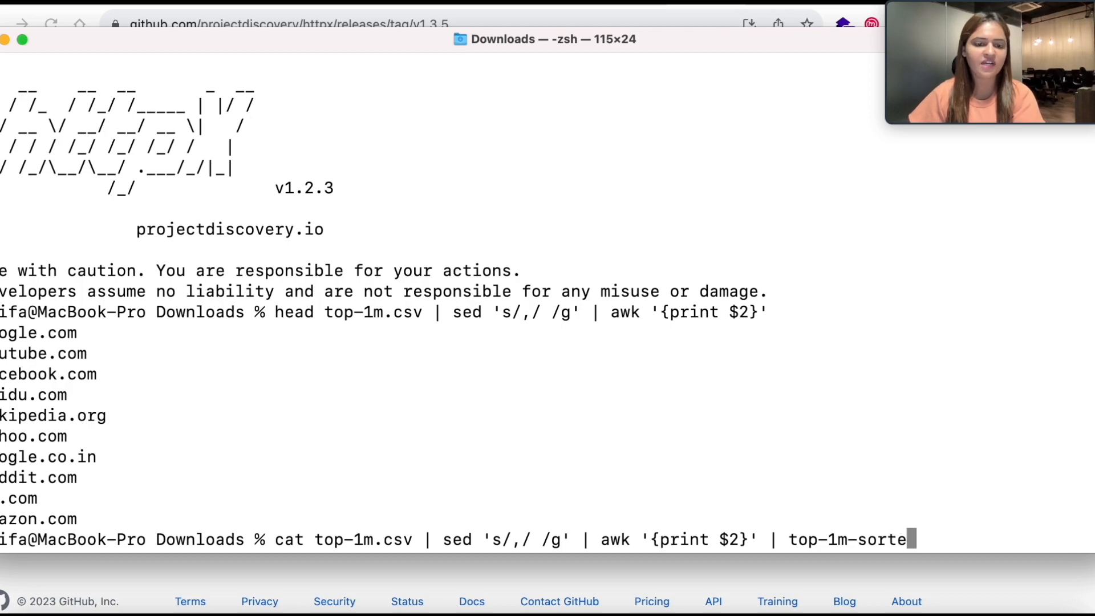
{"action": "type", "text": "f."}
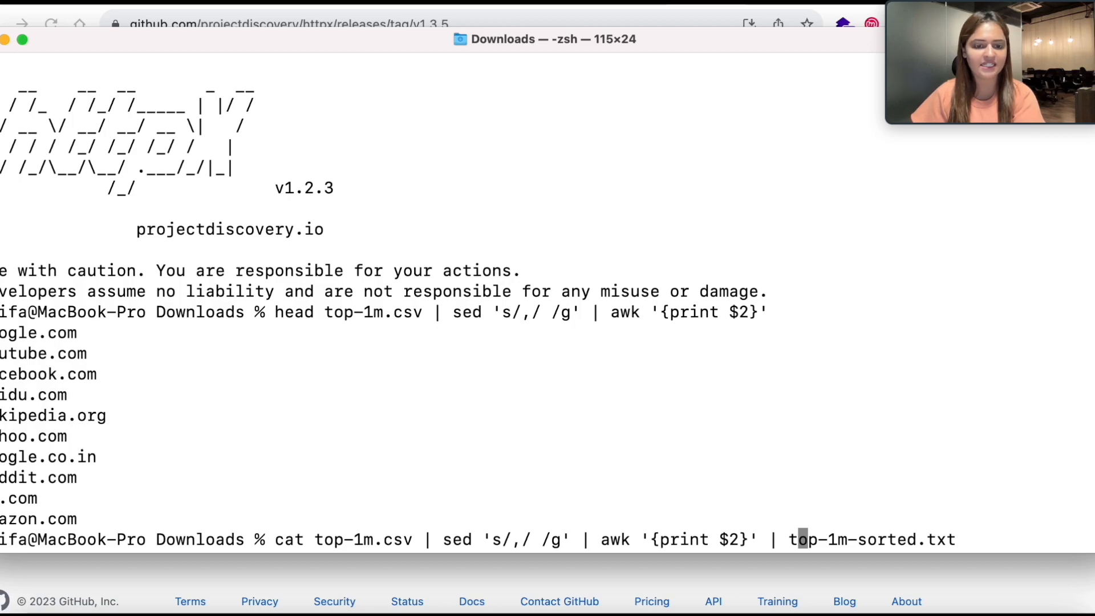
{"action": "type", "text": "tee t"}
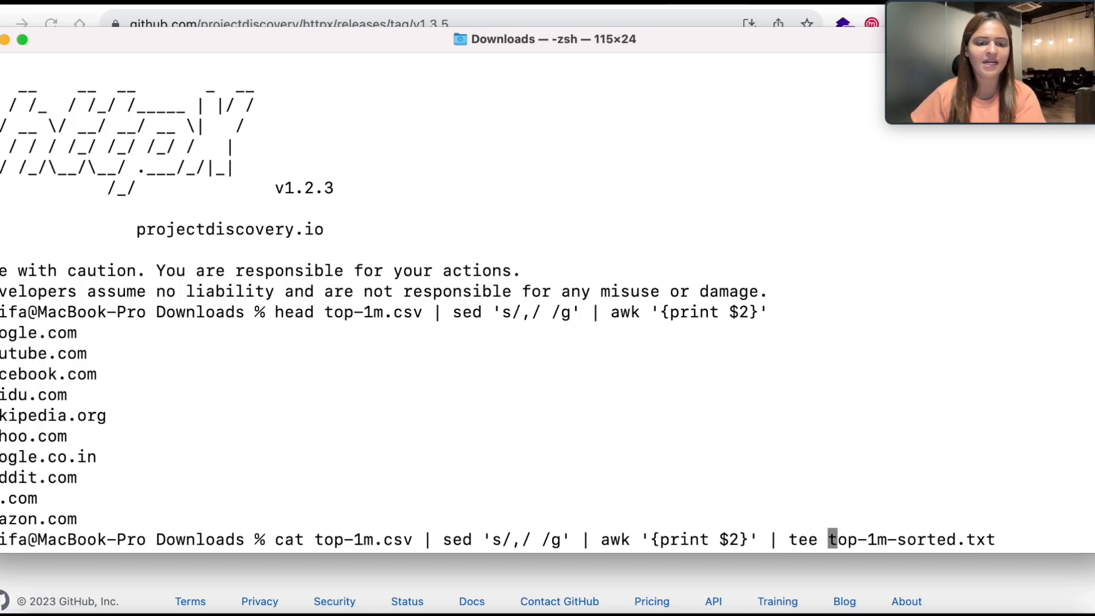
{"action": "key", "text": "Return"}
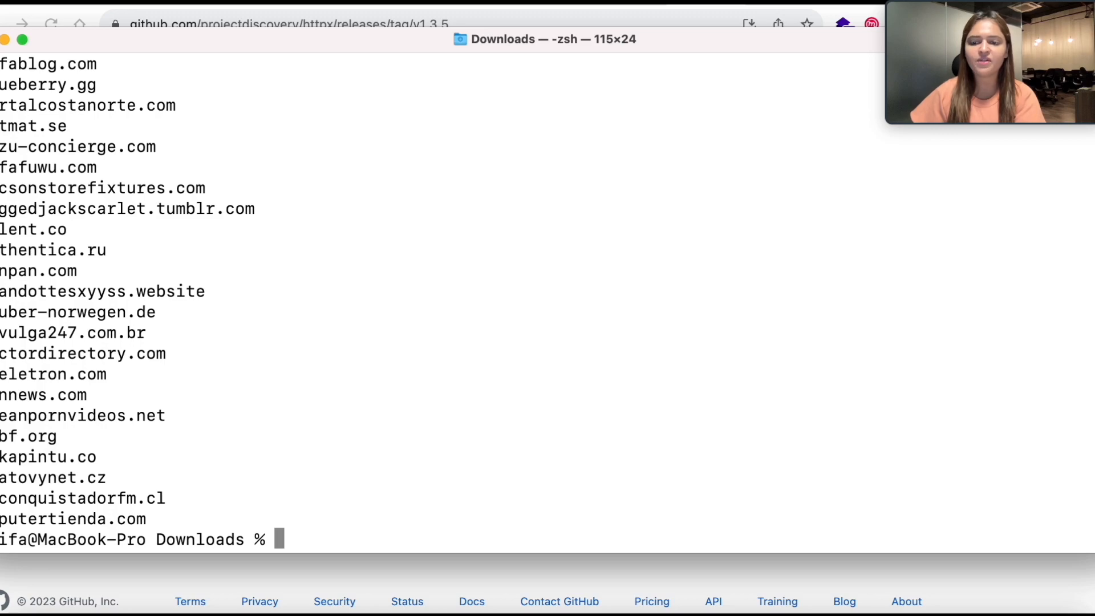
{"action": "type", "text": "clear"}
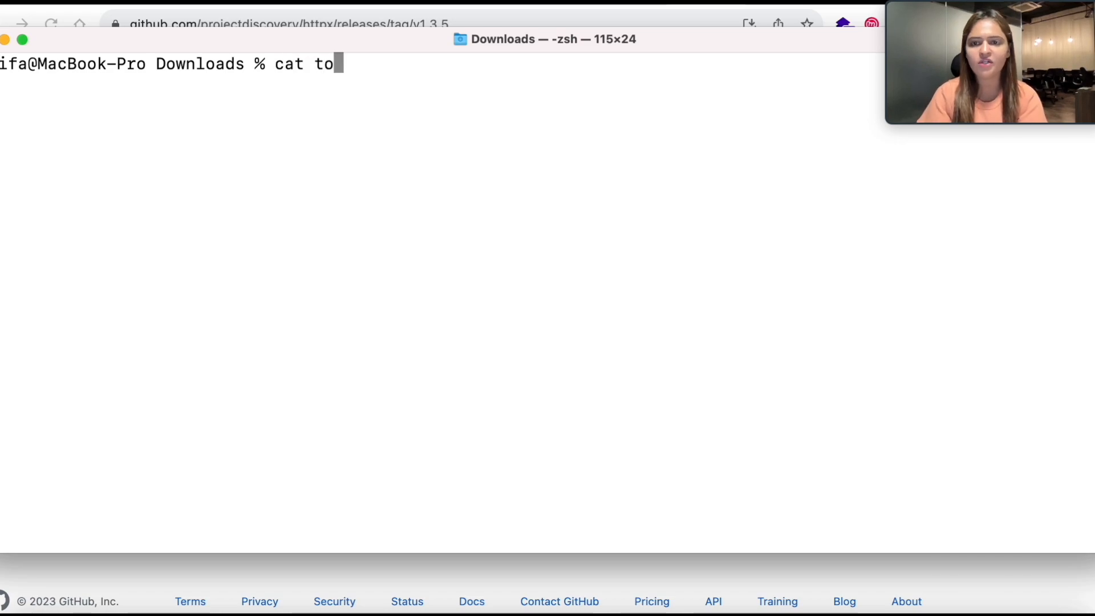
Step: Count the lines of top-1m-sorted.txt with wc -l, confirming 1,000,000 domains
{"action": "type", "text": "p-1m"}
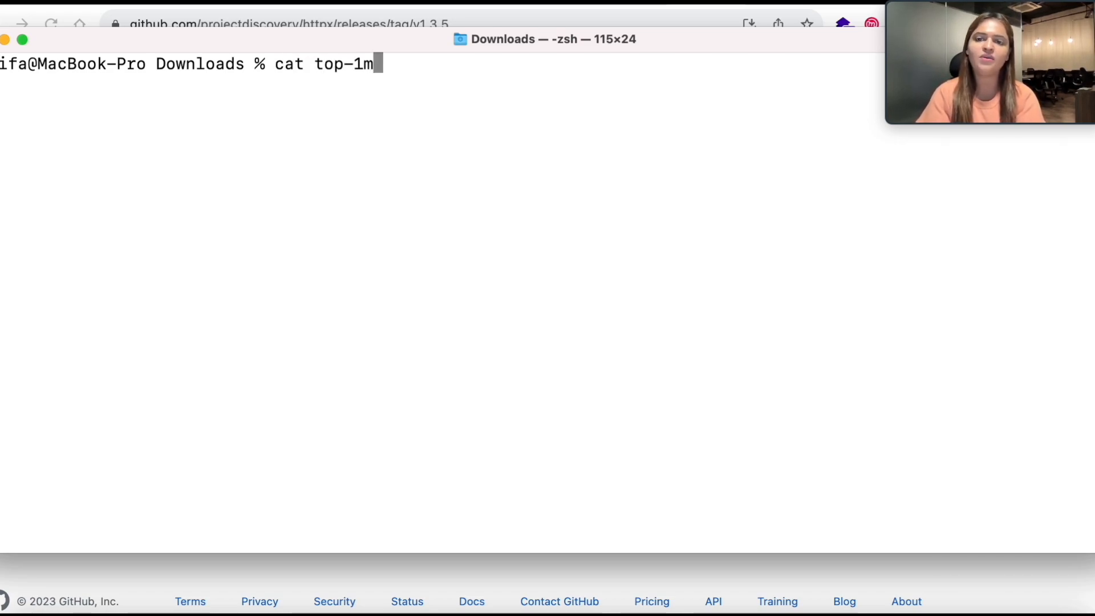
{"action": "type", "text": "-sorted.txt|"}
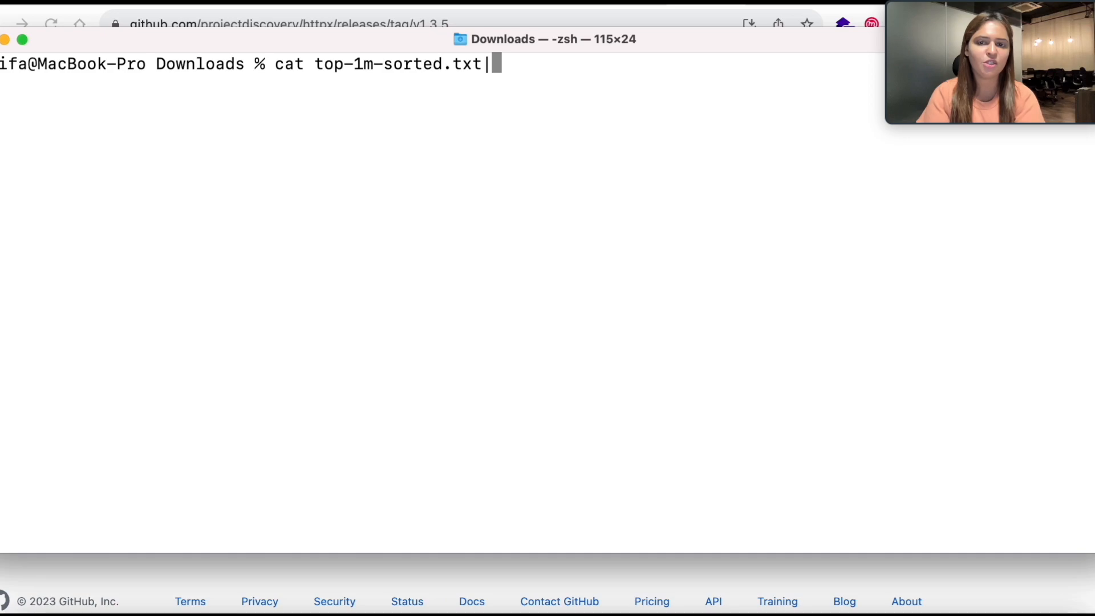
{"action": "type", "text": "wc -l"}
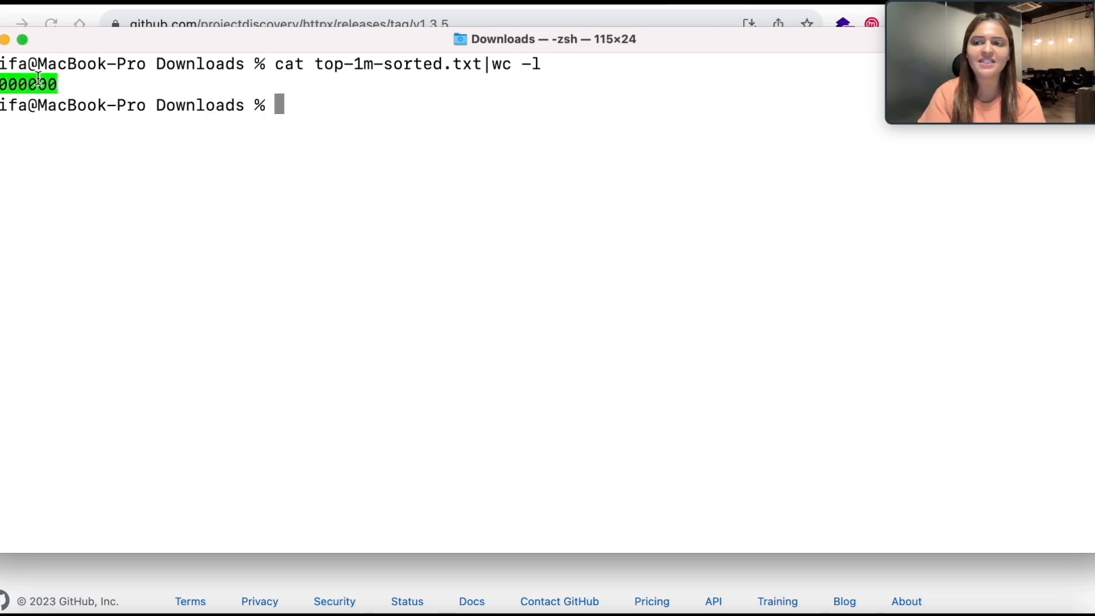
{"action": "type", "text": "http x-"}
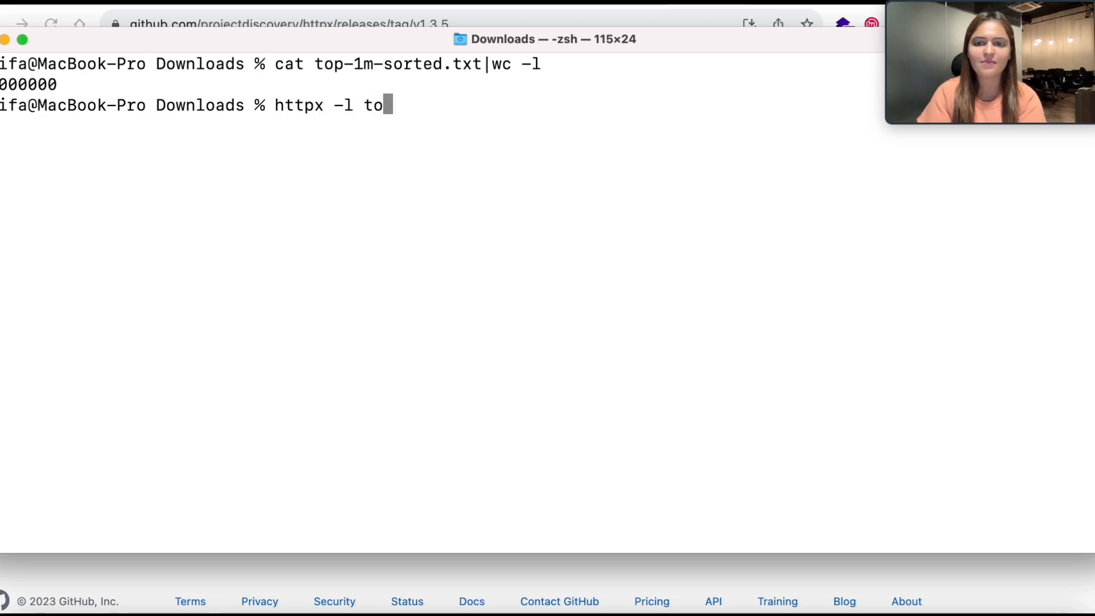
Step: Run httpx -l top-1m-sorted.txt -path /security.txt -mc 200 to list domains returning 200
{"action": "type", "text": "p-1m-sorted.txt"}
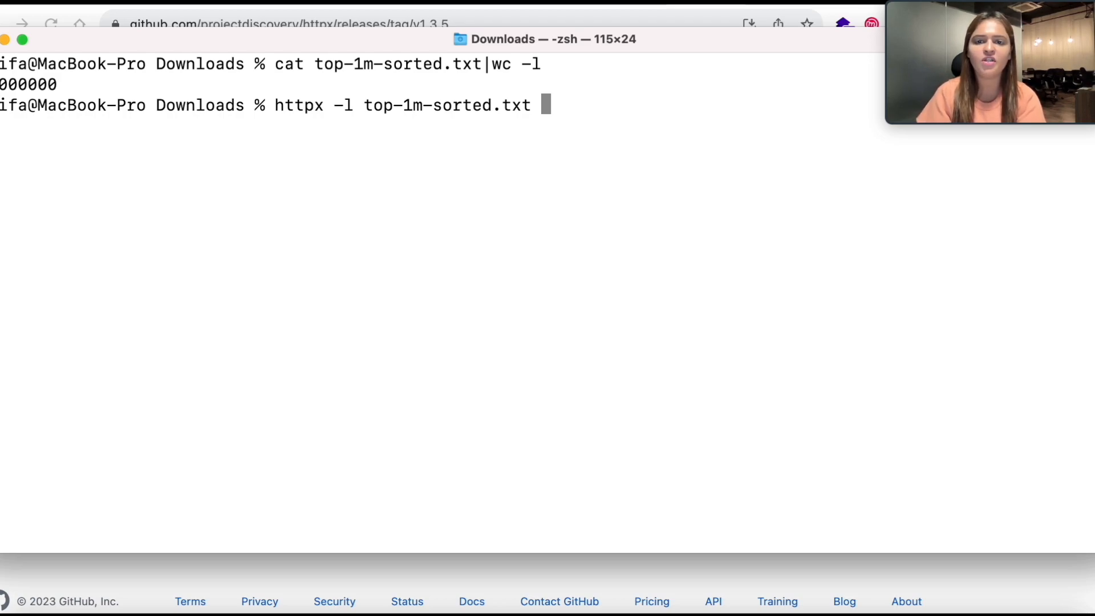
{"action": "type", "text": "-"}
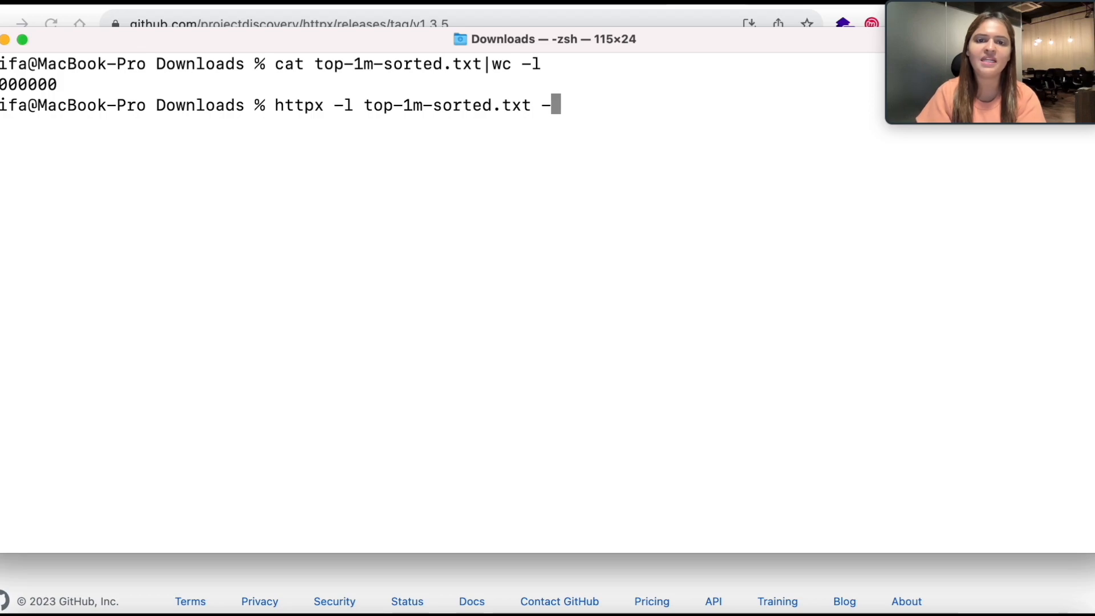
{"action": "type", "text": "pat"}
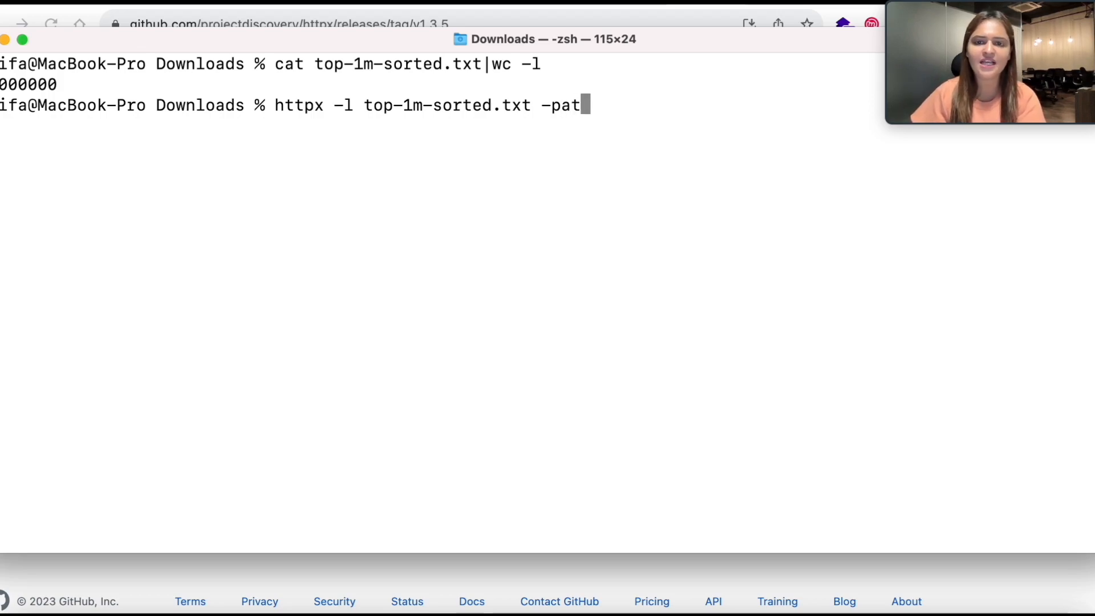
{"action": "type", "text": "h"}
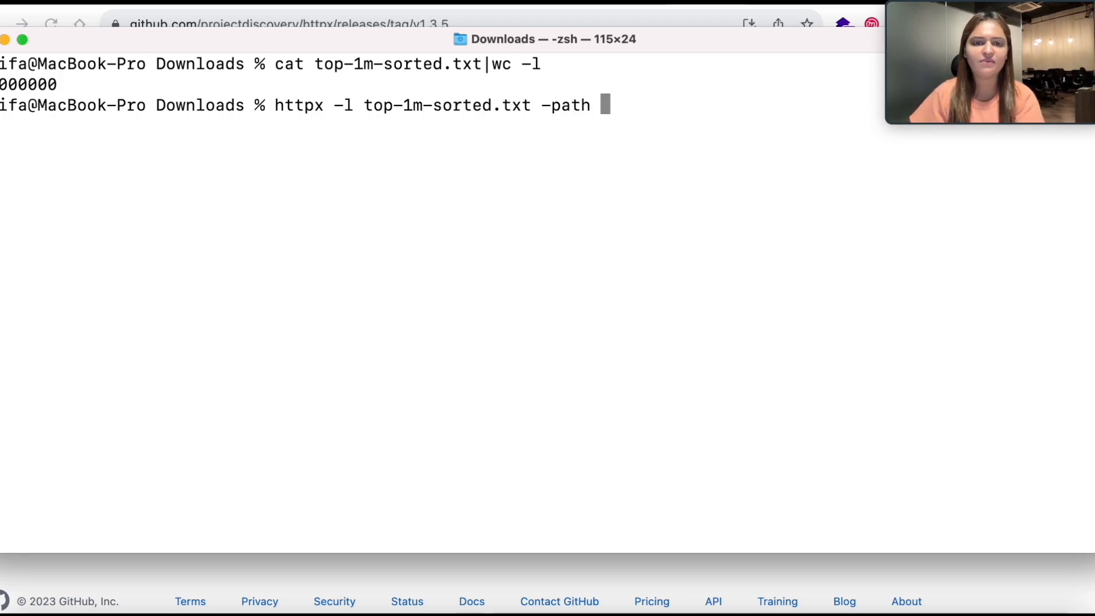
{"action": "type", "text": "/securit"}
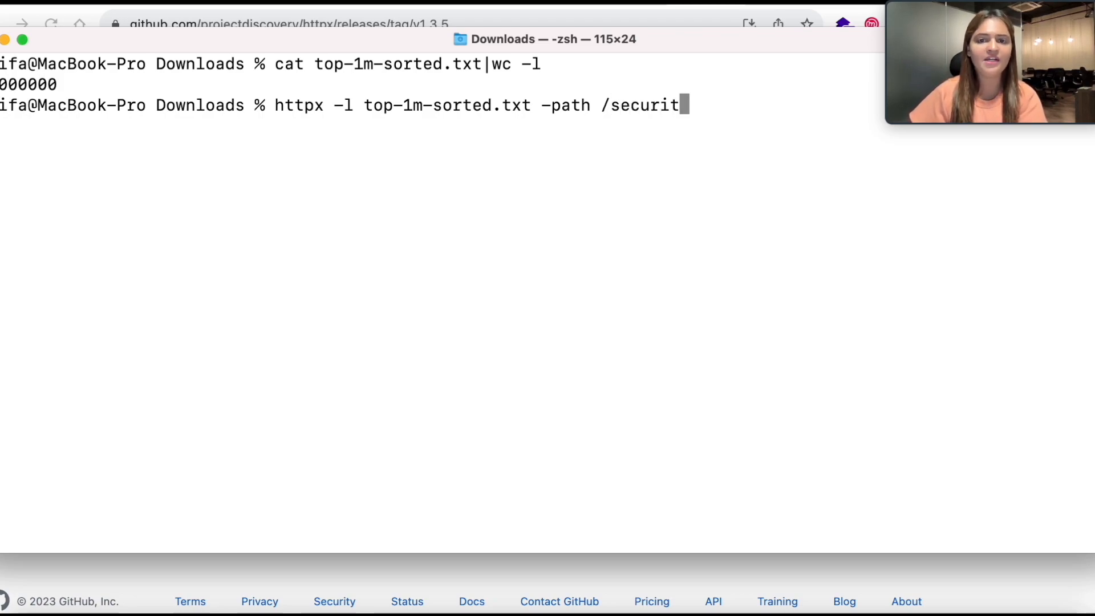
{"action": "type", "text": ".txt"}
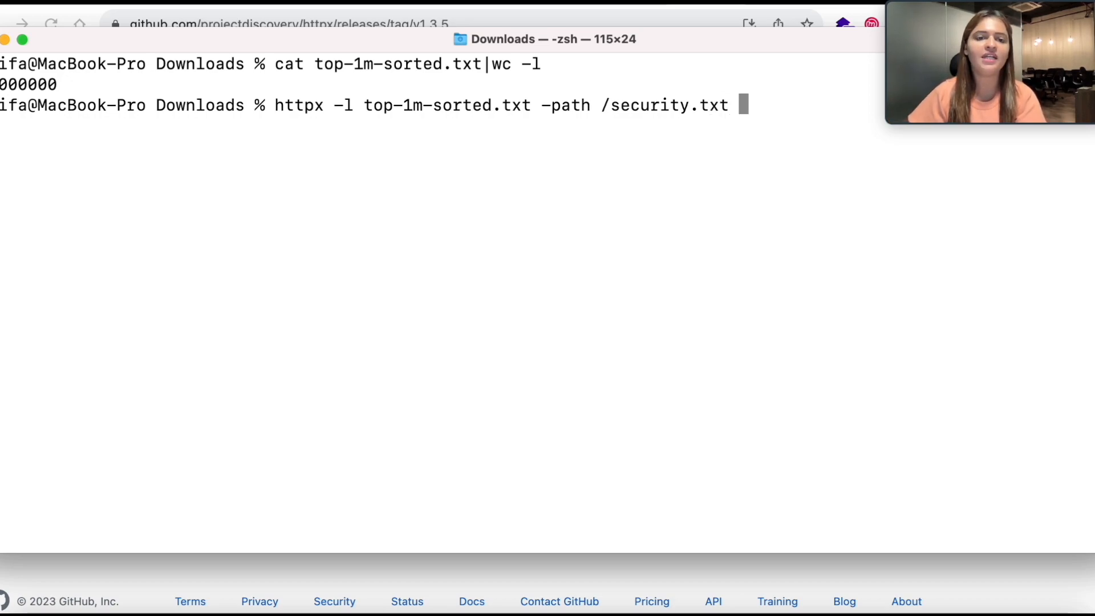
{"action": "type", "text": "-mc 200"}
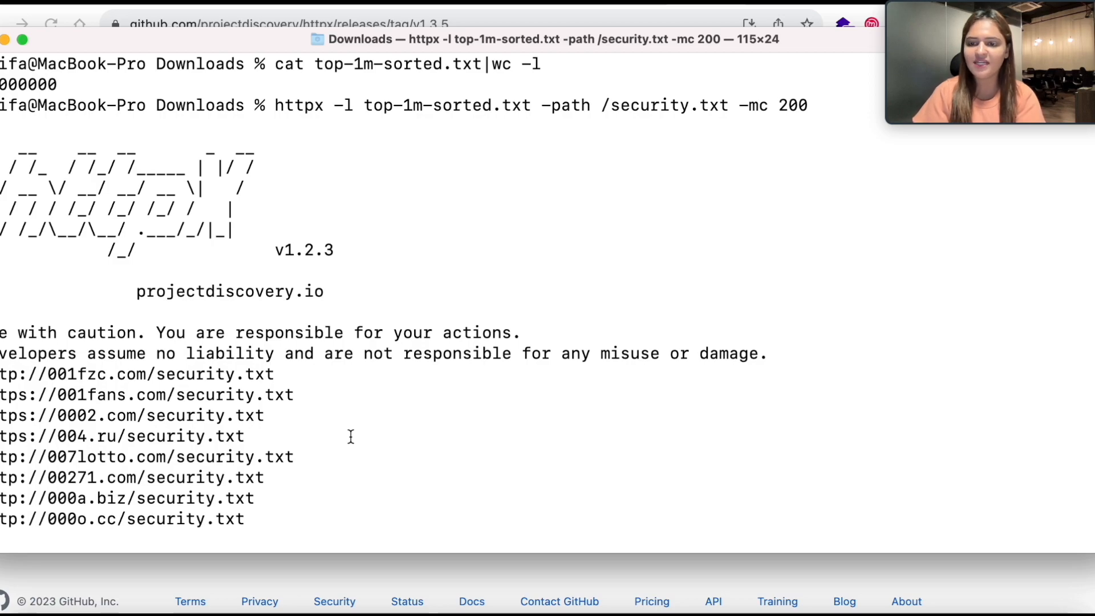
Step: Scroll down through the growing httpx output to follow new /security.txt 200 hits up to 02* domains
{"action": "scroll", "scroll_direction": "down", "scroll_amount": 3}
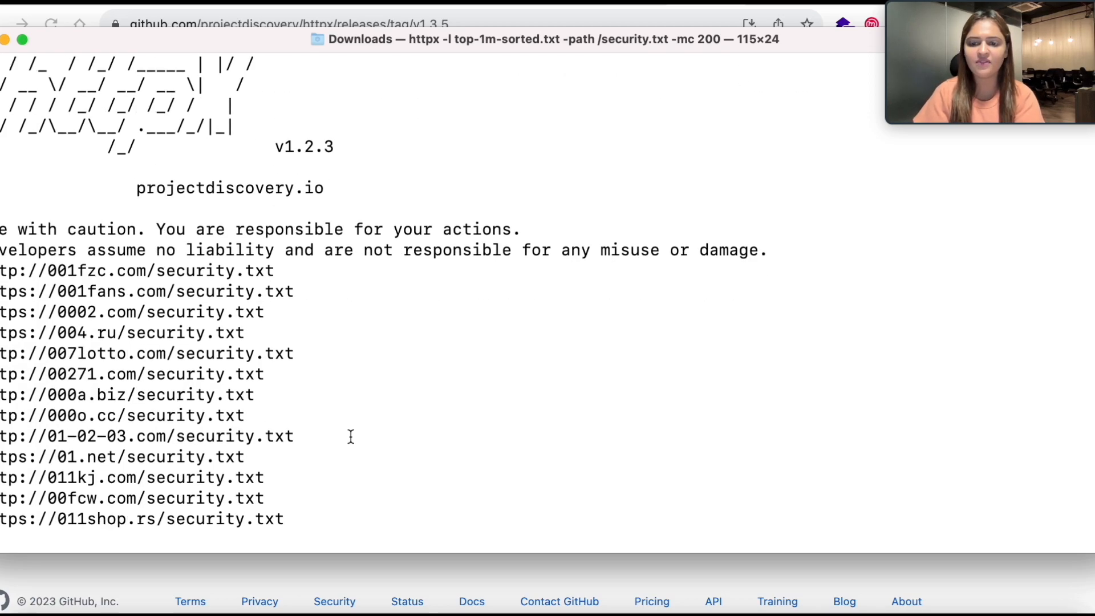
{"action": "scroll", "scroll_direction": "down", "scroll_amount": 3}
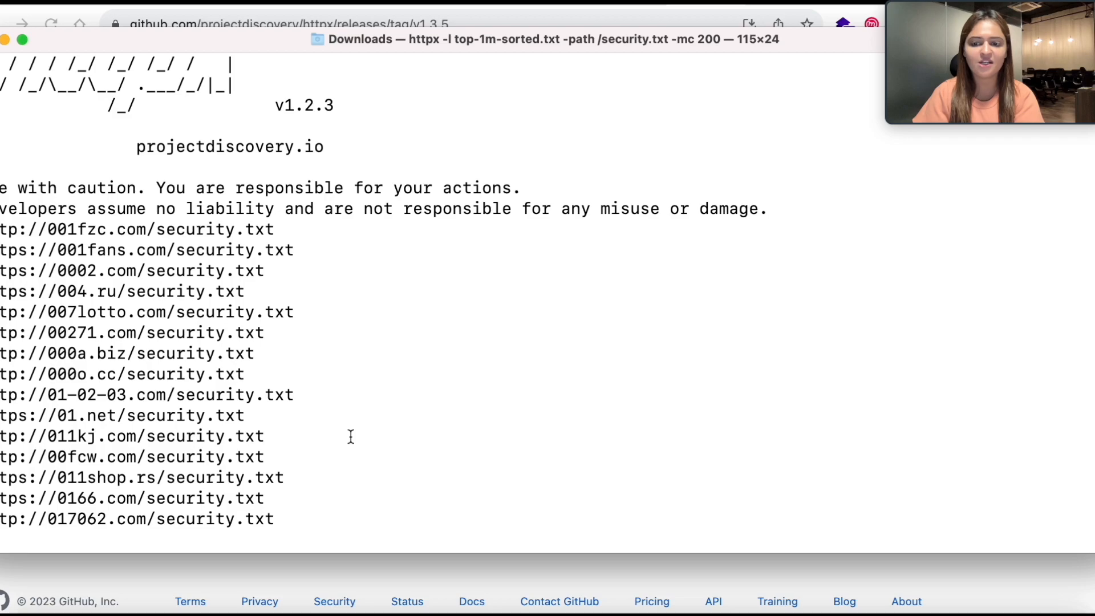
{"action": "scroll", "scroll_direction": "down", "scroll_amount": 3}
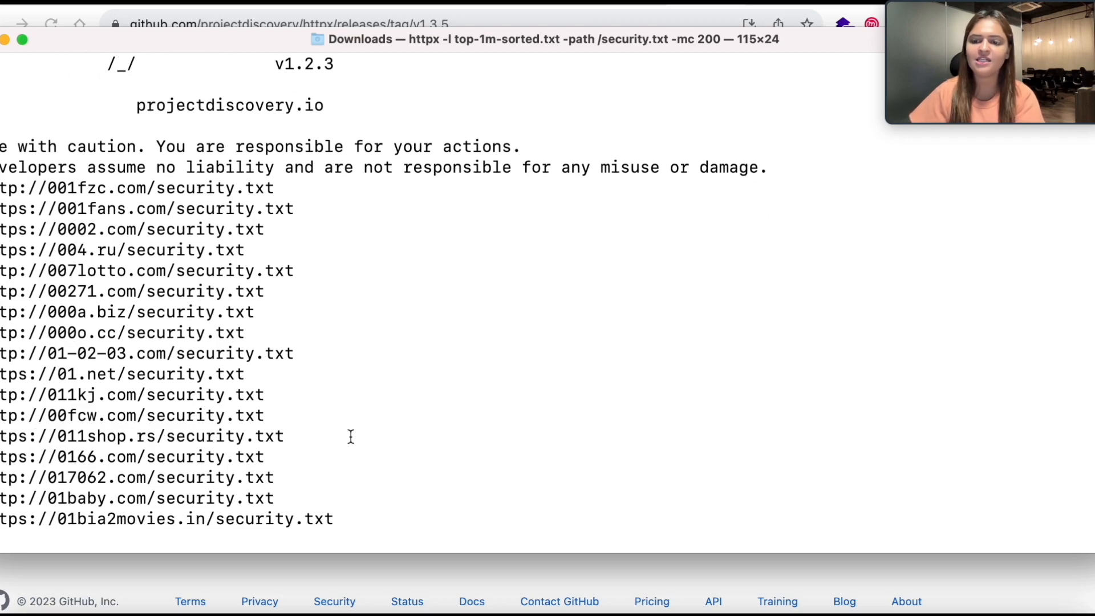
{"action": "scroll", "scroll_direction": "down", "scroll_amount": 3}
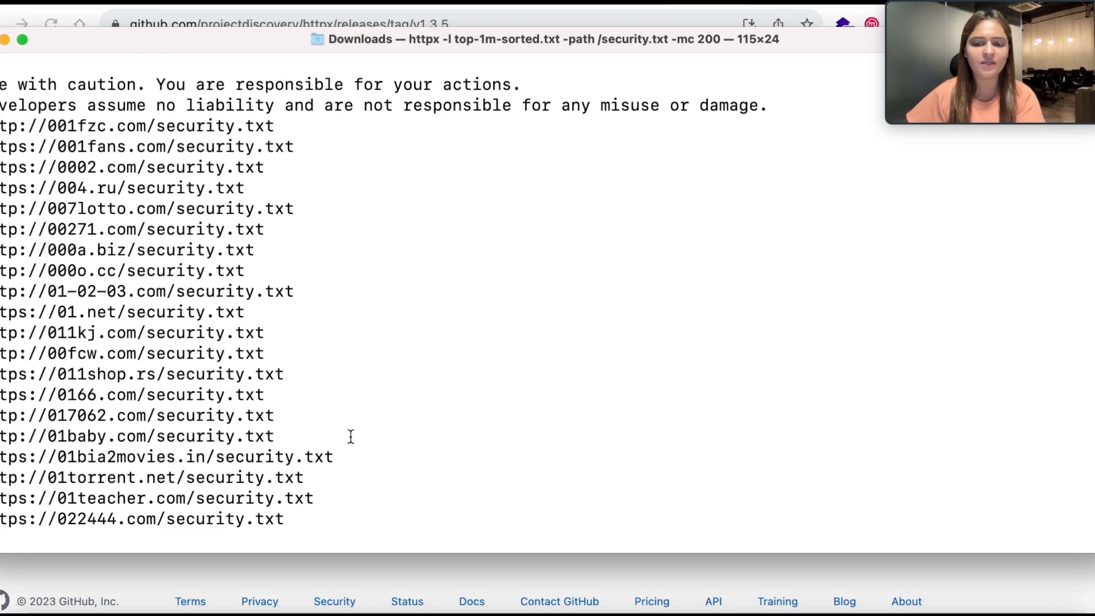